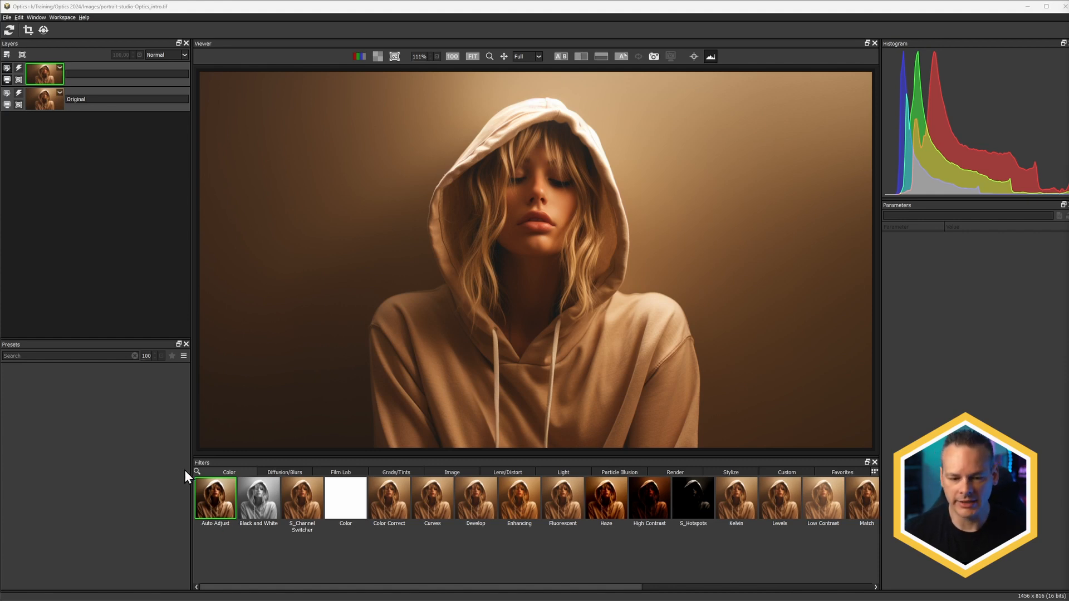
pyautogui.moveTo(228, 477)
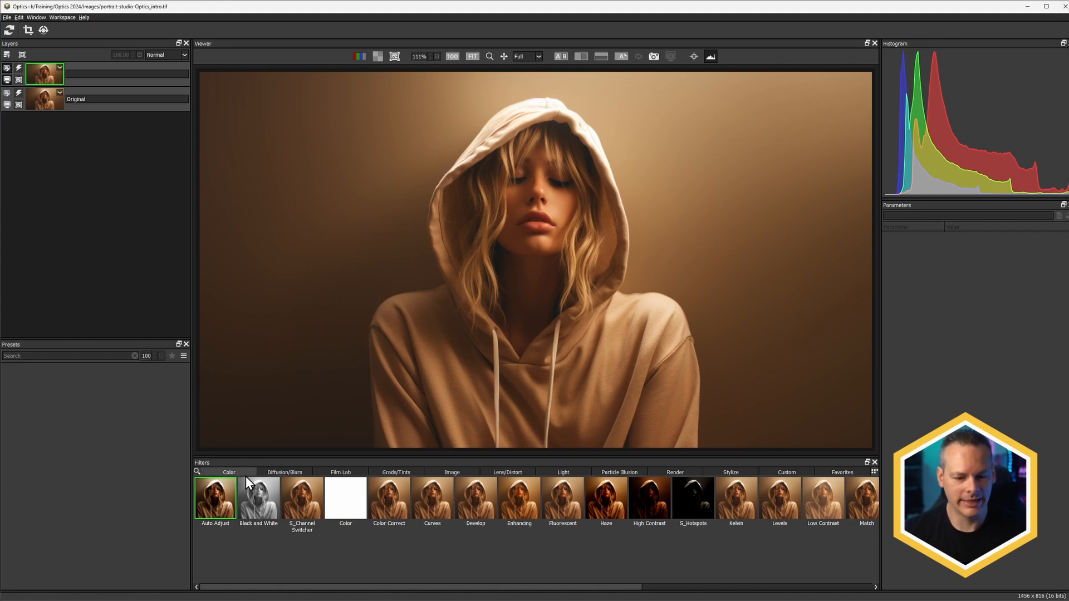
pyautogui.moveTo(389, 501)
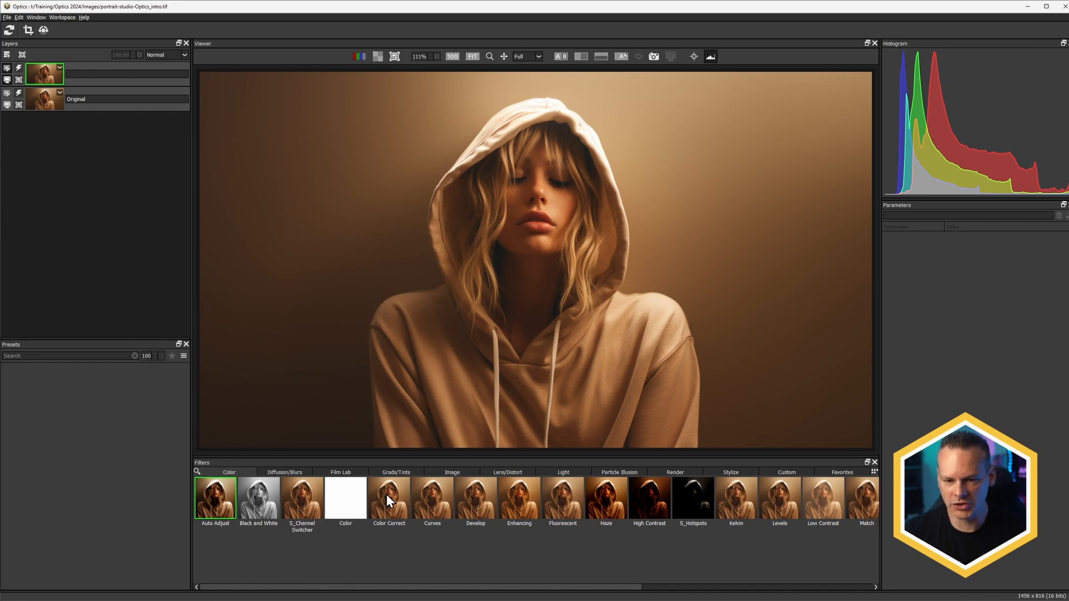
pyautogui.moveTo(435, 368)
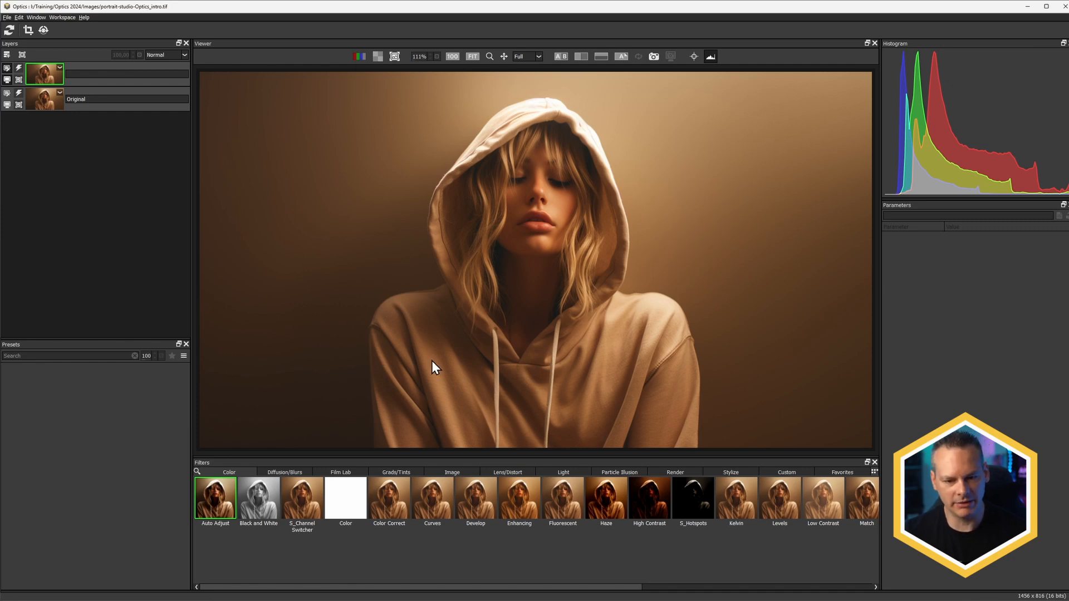
pyautogui.moveTo(579, 542)
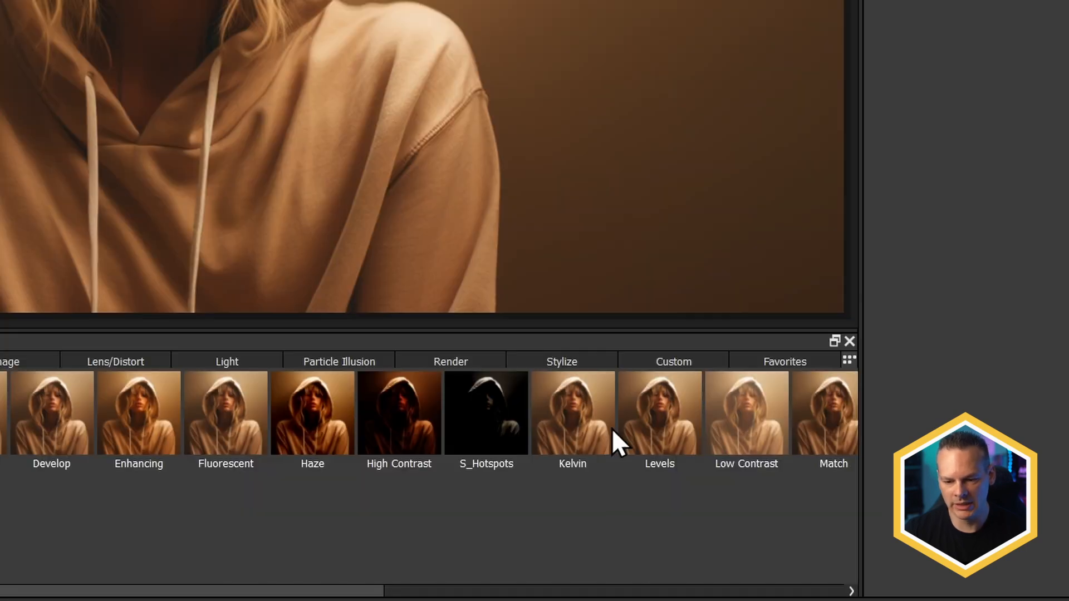
# - Apply Low Contrast, try presets 8, 9 and 10, then settle on Low Contrast 7
pyautogui.click(746, 413)
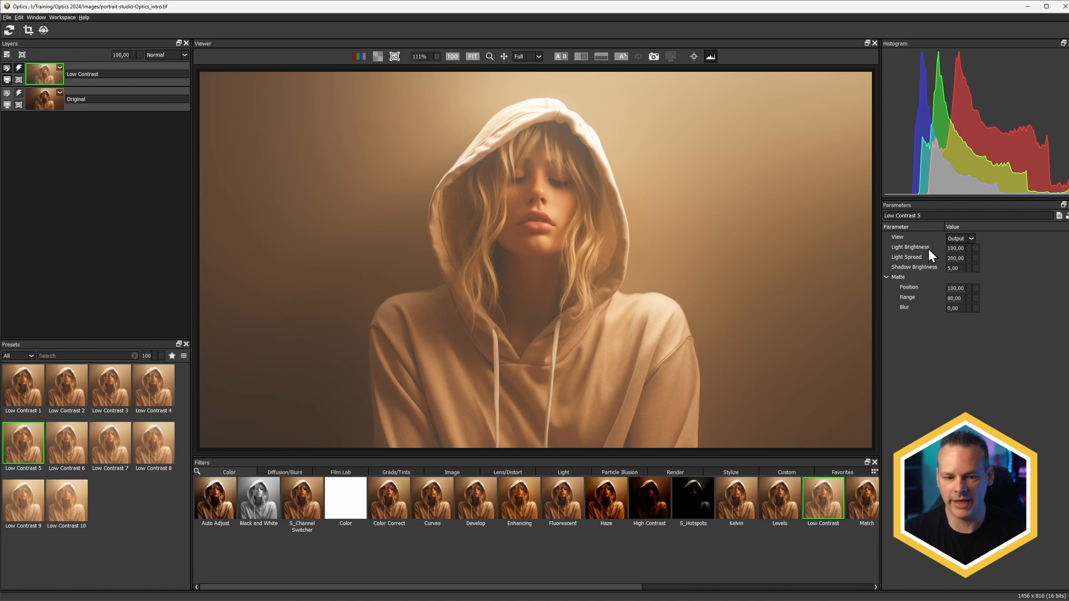
pyautogui.click(153, 442)
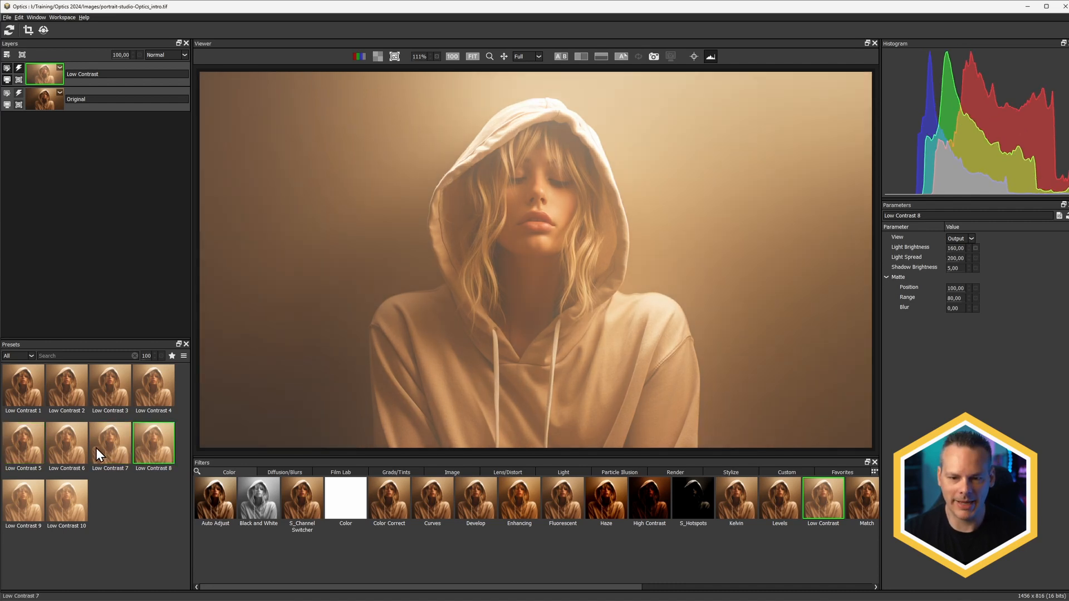
pyautogui.click(23, 502)
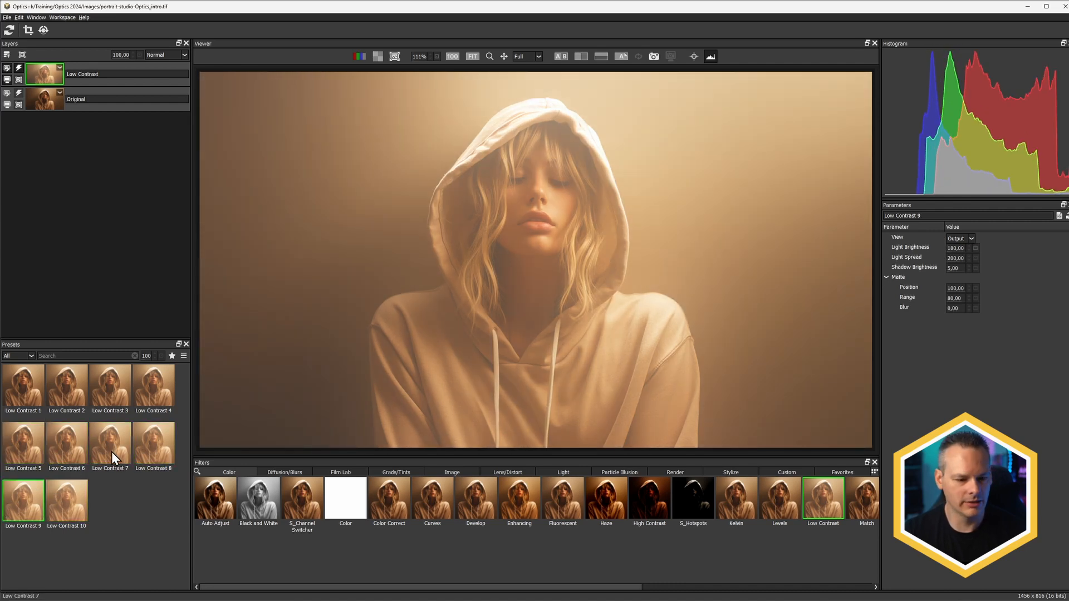
pyautogui.click(66, 500)
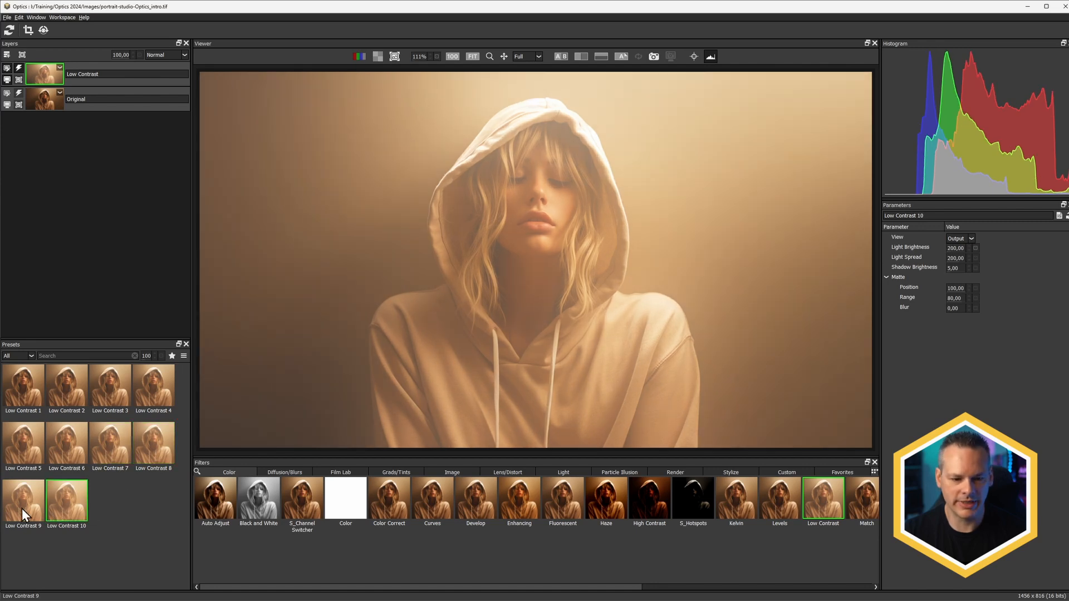
pyautogui.click(109, 441)
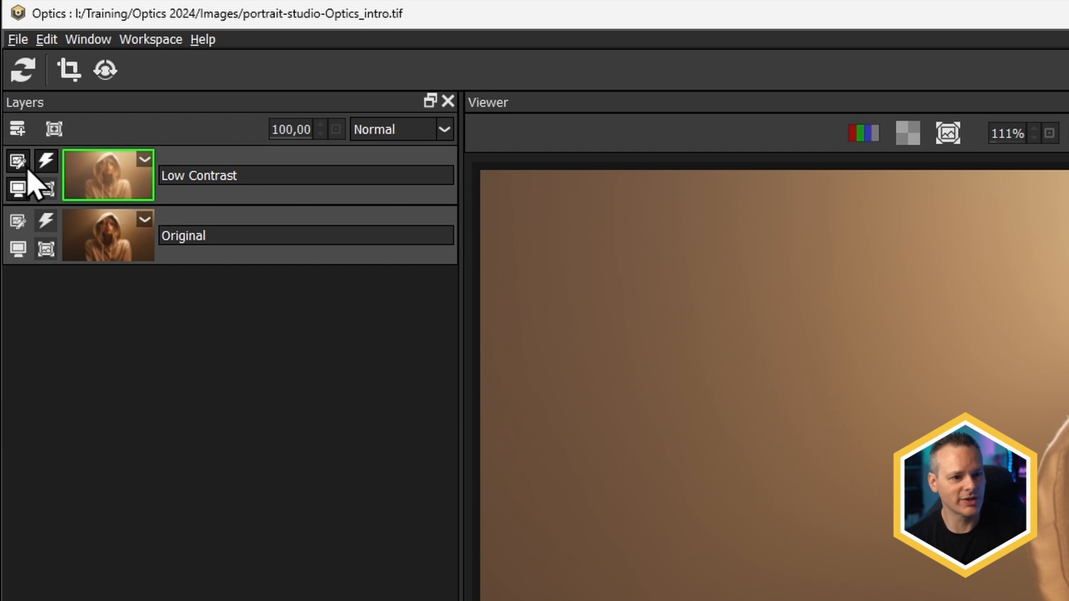
pyautogui.moveTo(30, 184)
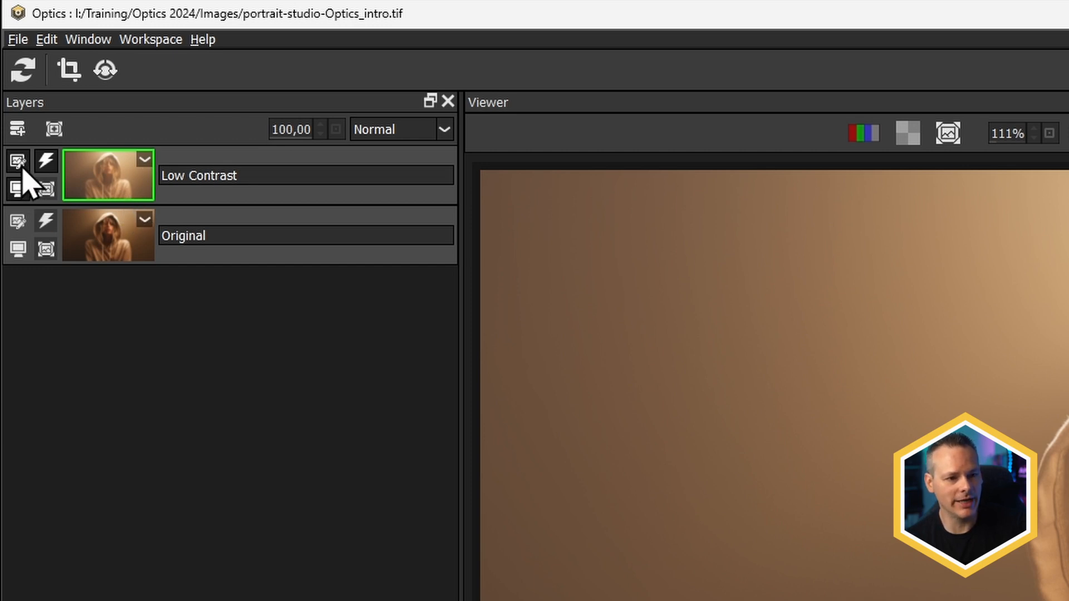
pyautogui.moveTo(45, 190)
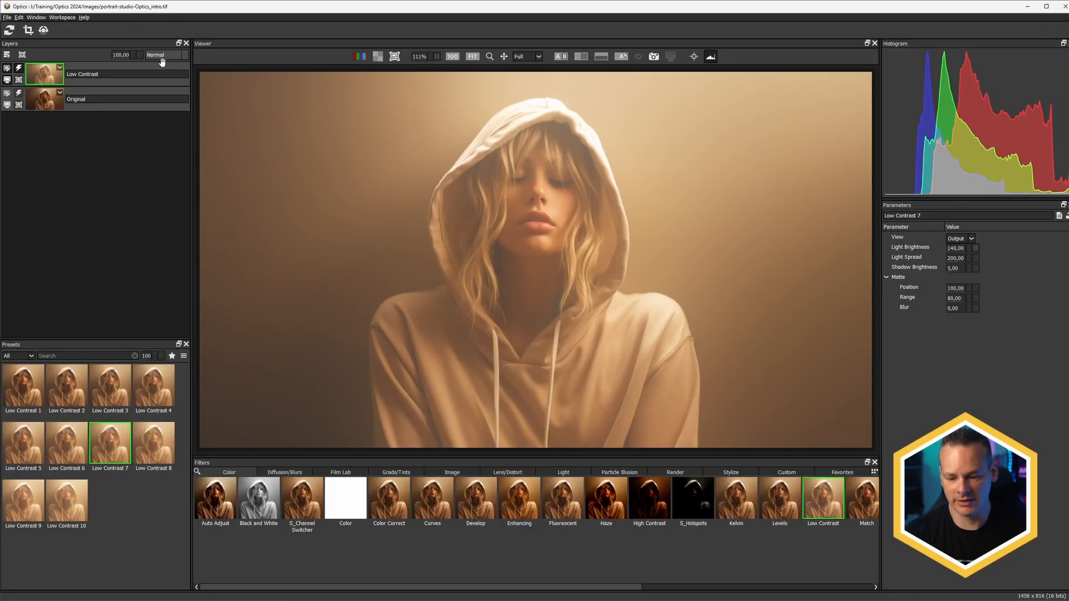
pyautogui.click(161, 54)
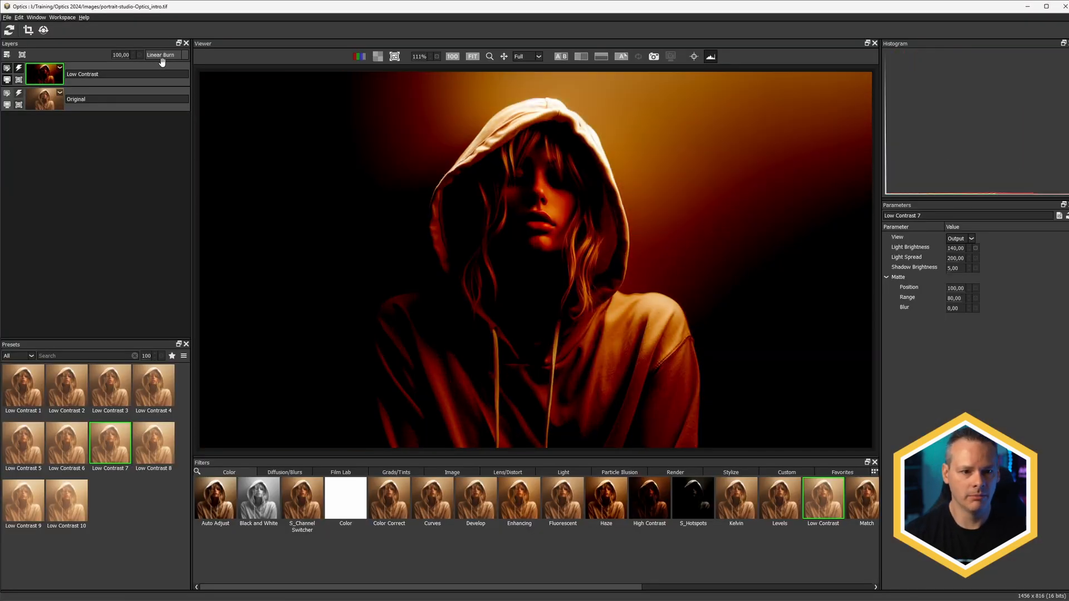
pyautogui.click(162, 55)
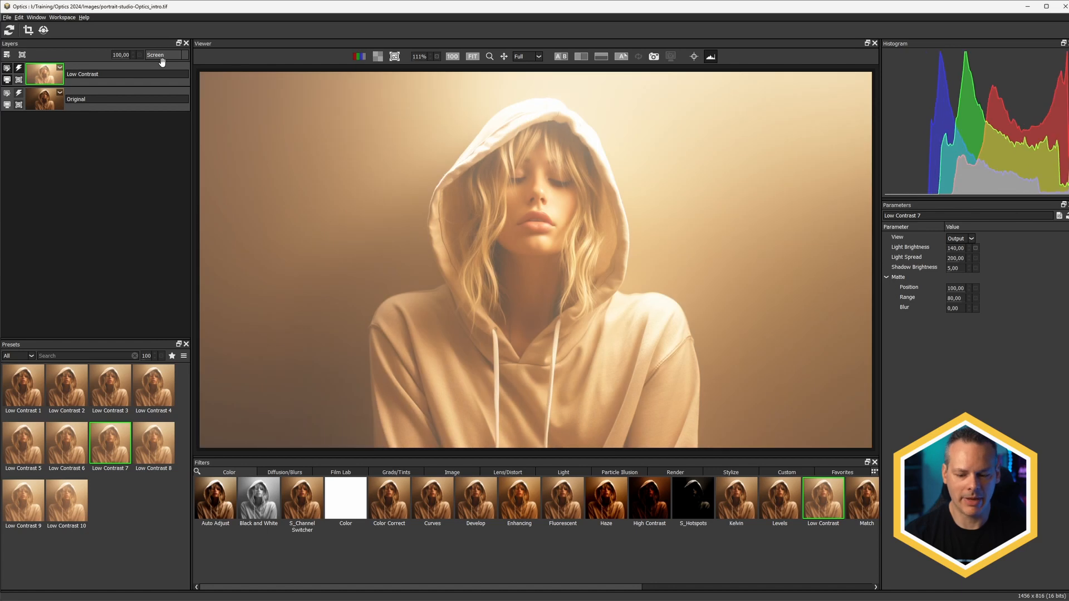
pyautogui.click(164, 55)
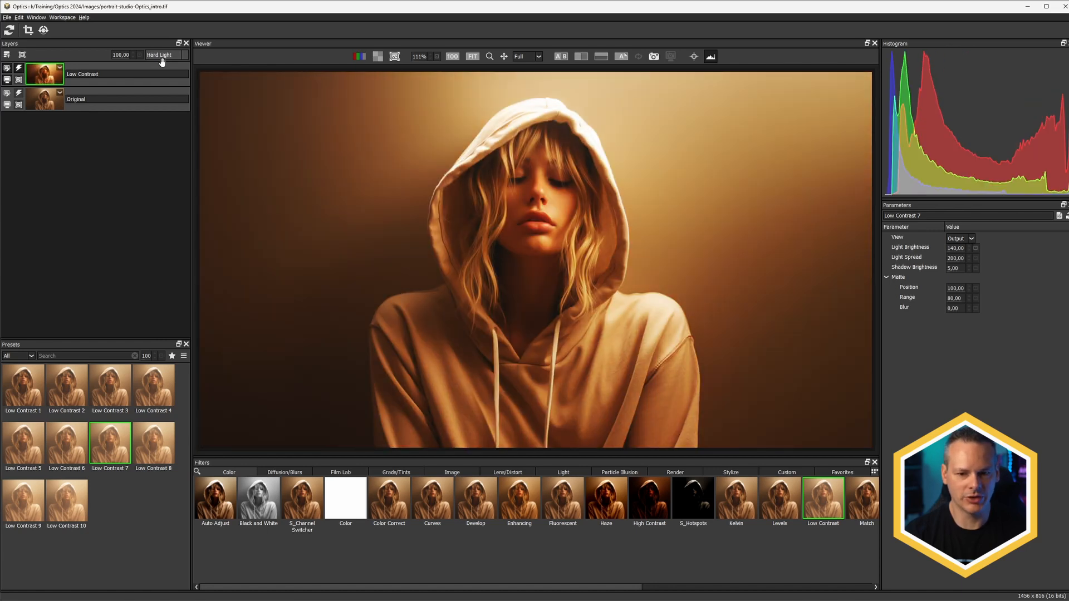
pyautogui.click(160, 55)
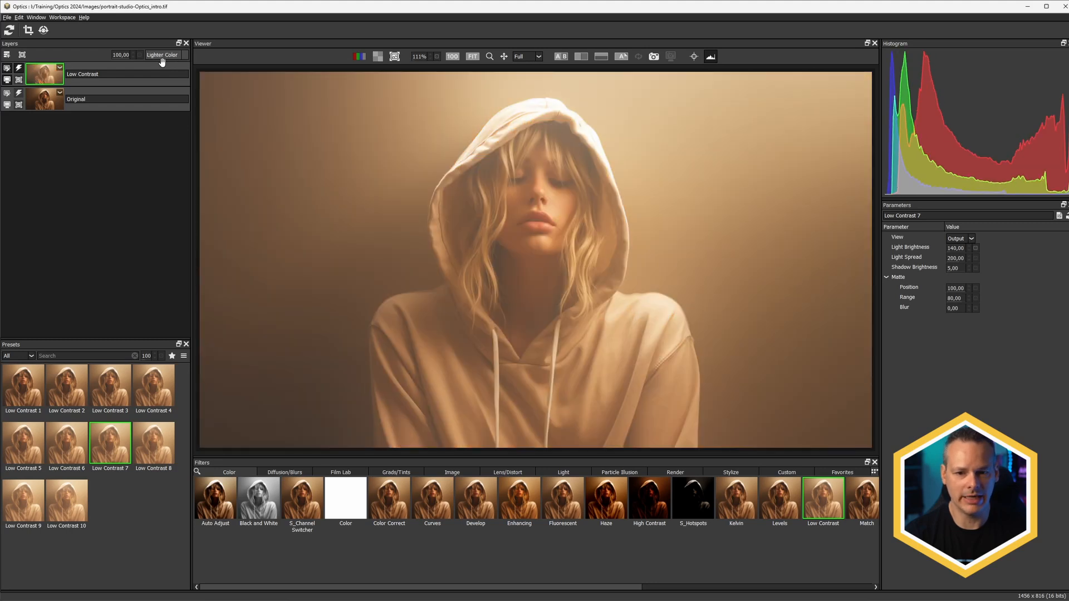
pyautogui.click(161, 54)
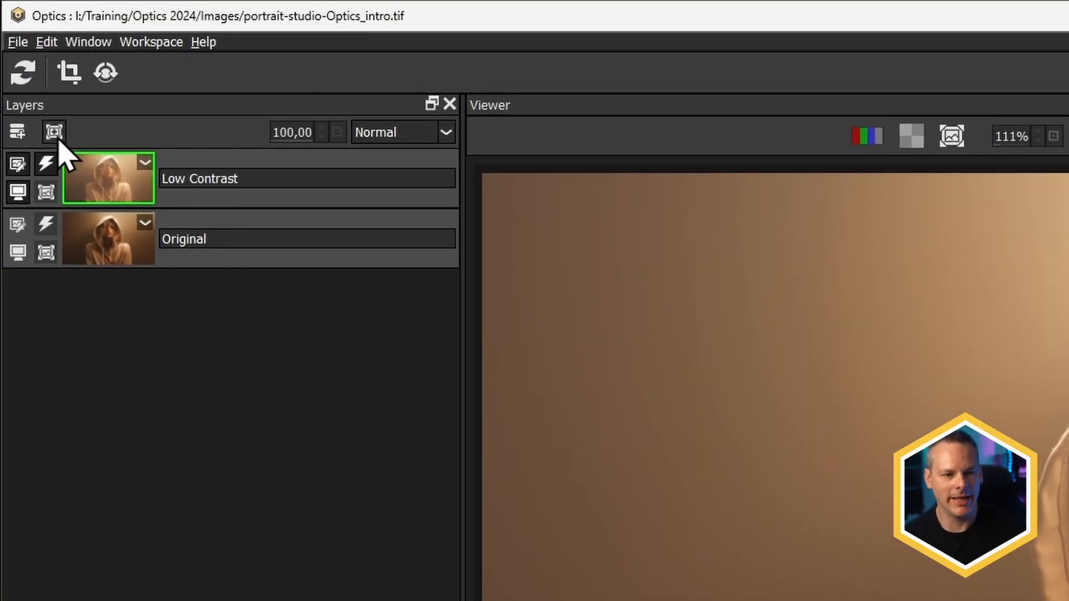
# - Add a circular Spot mask to the Low Contrast layer
pyautogui.click(54, 131)
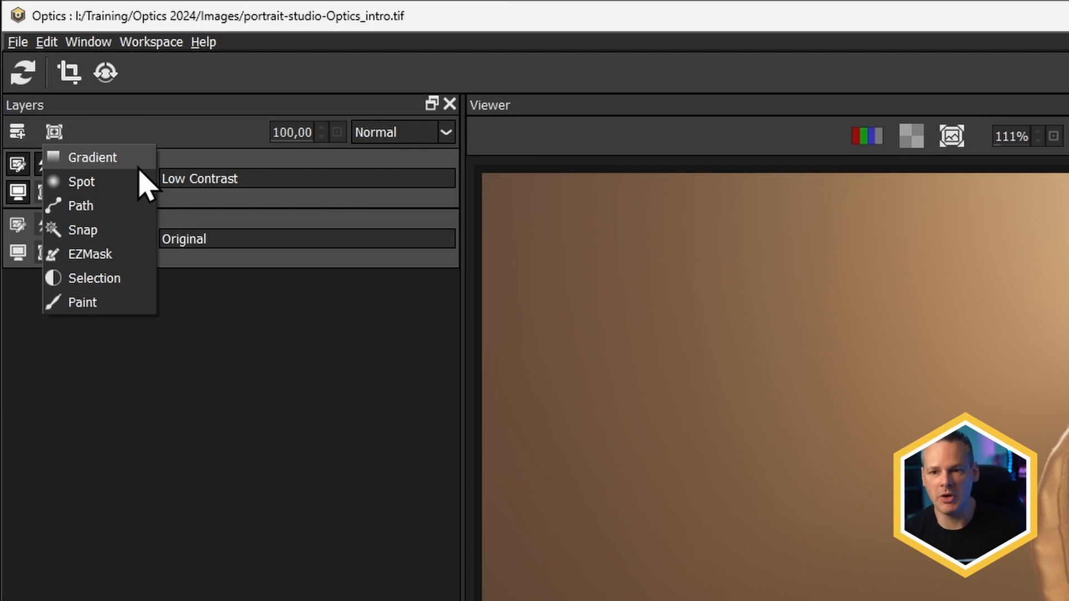
pyautogui.click(1045, 6)
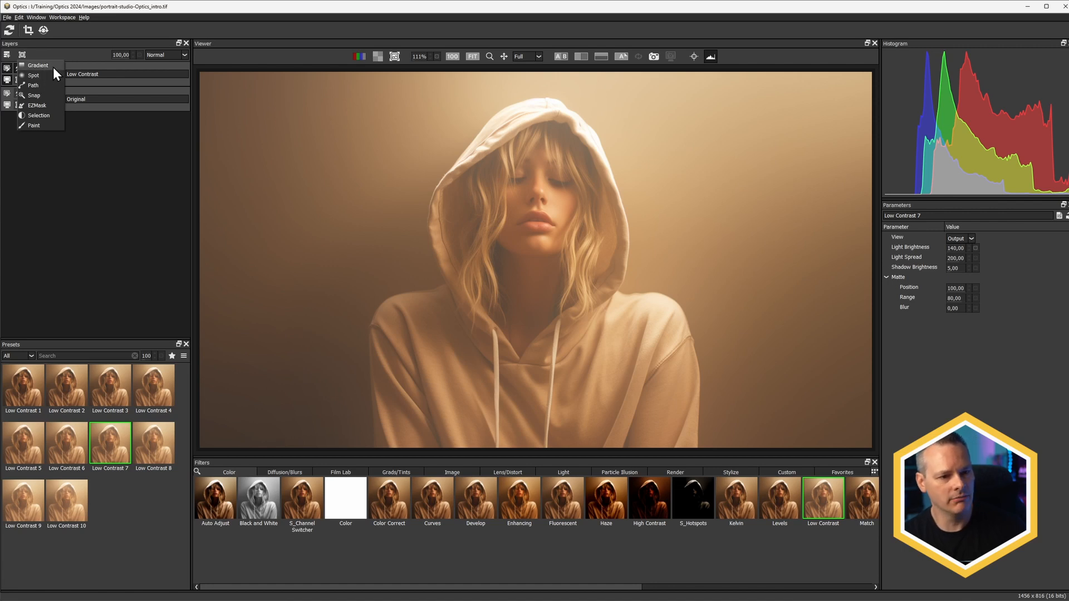
pyautogui.moveTo(51, 80)
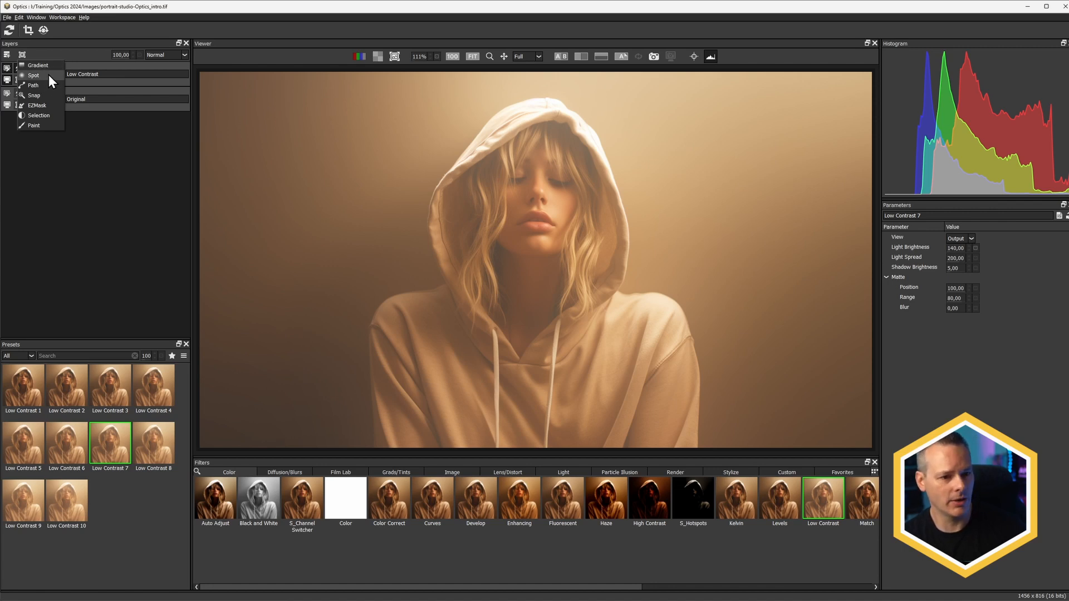
pyautogui.click(34, 76)
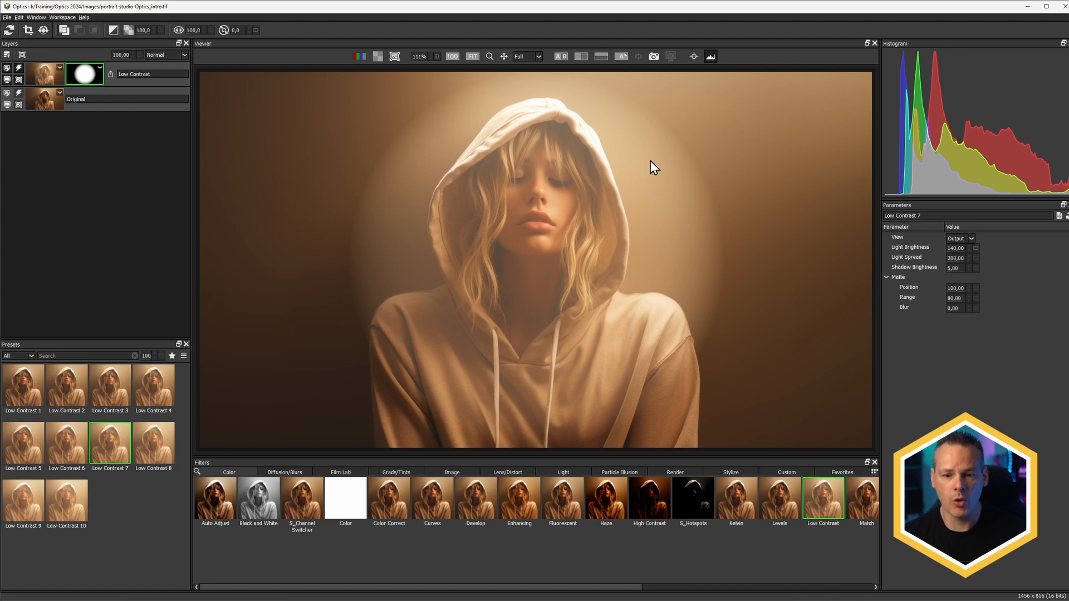
pyautogui.moveTo(678, 34)
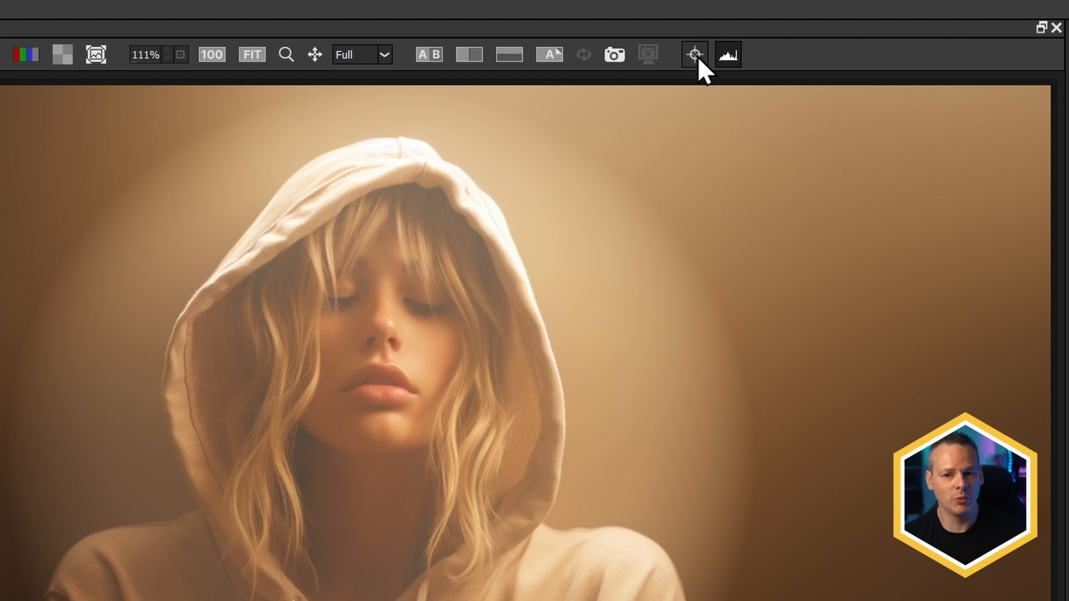
# - Turn on the viewer overlay showing the spot mask outline over the portrait
pyautogui.click(694, 54)
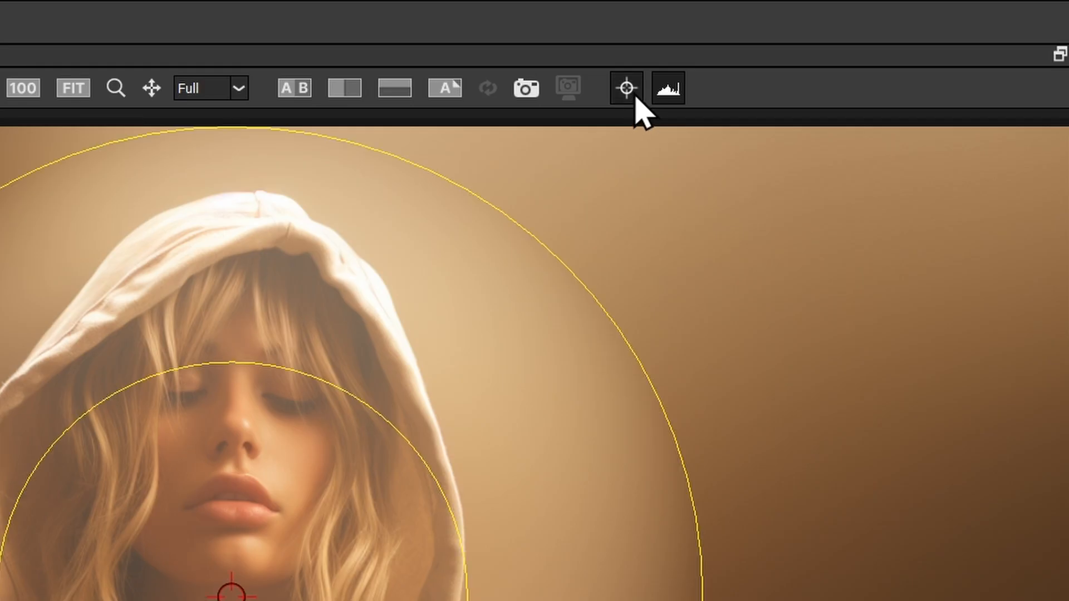
pyautogui.click(624, 87)
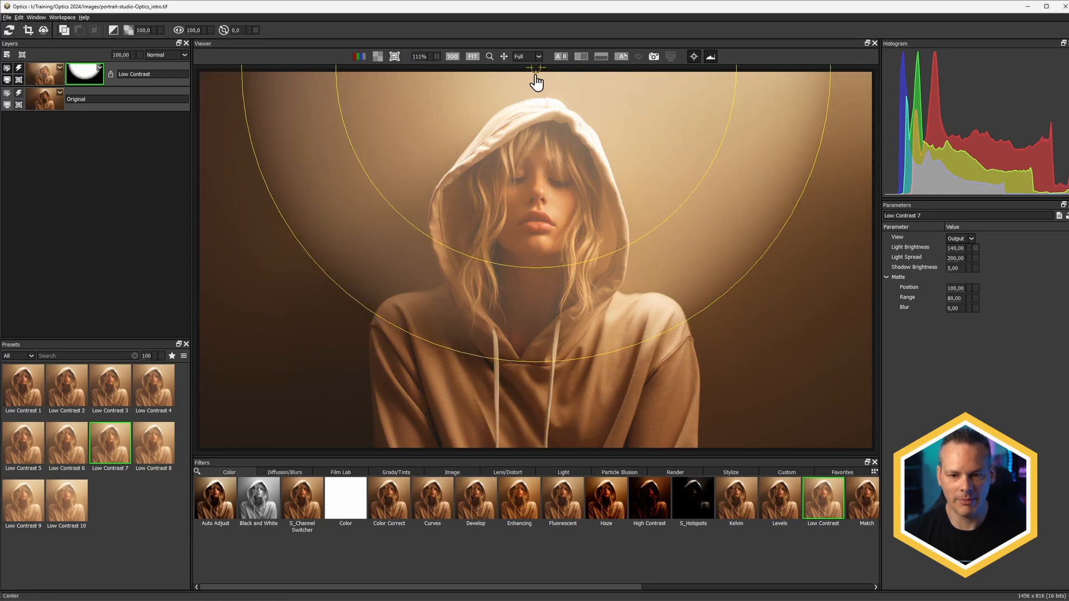
pyautogui.moveTo(386, 341)
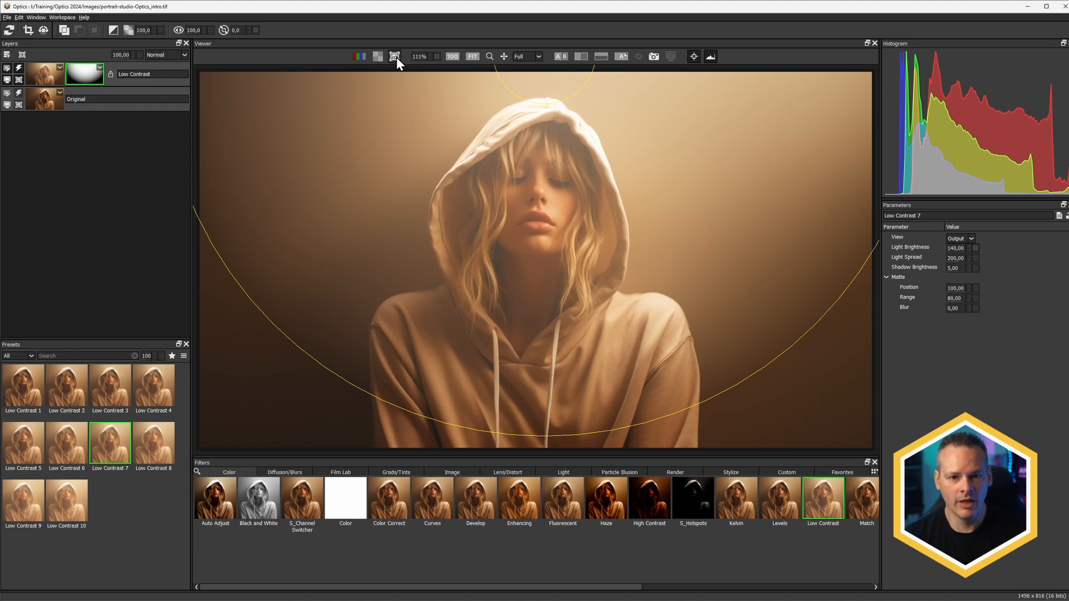
# - View the mask, then delete every mask from the Low Contrast layer
pyautogui.click(394, 57)
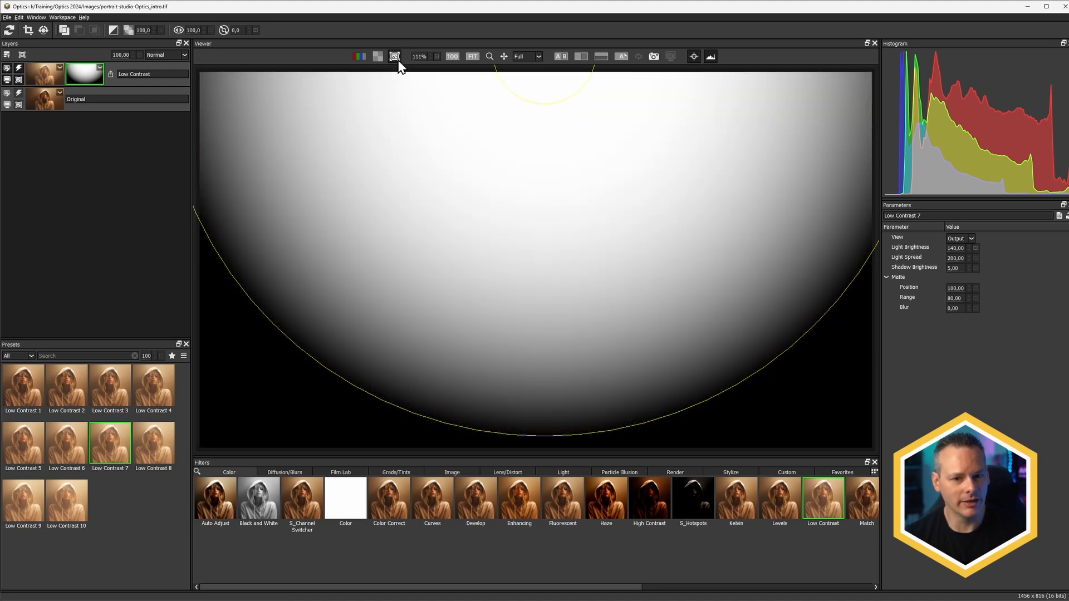
pyautogui.click(394, 57)
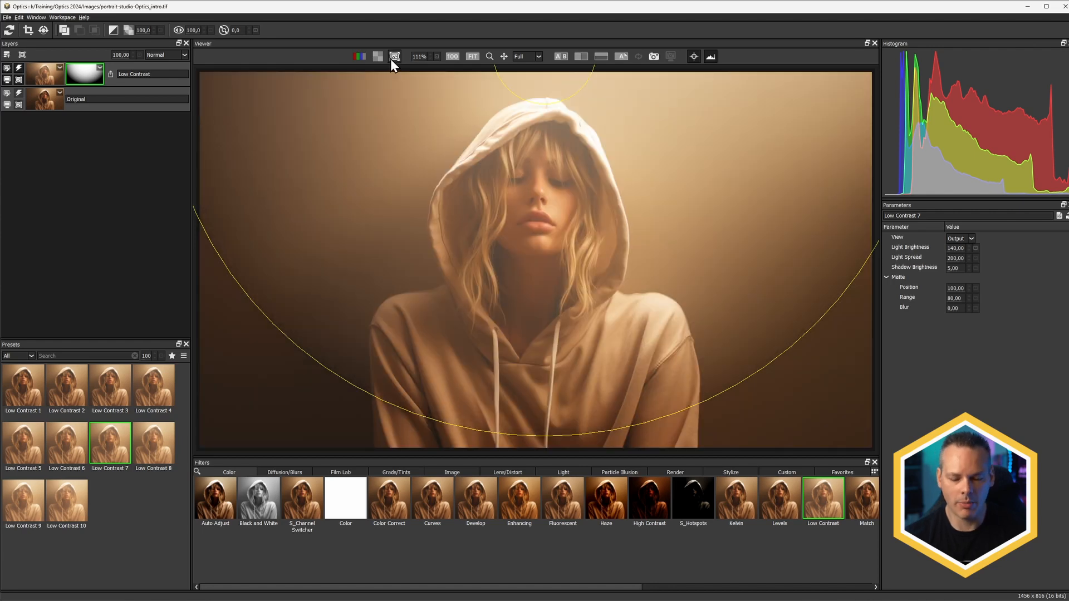
pyautogui.moveTo(394, 57)
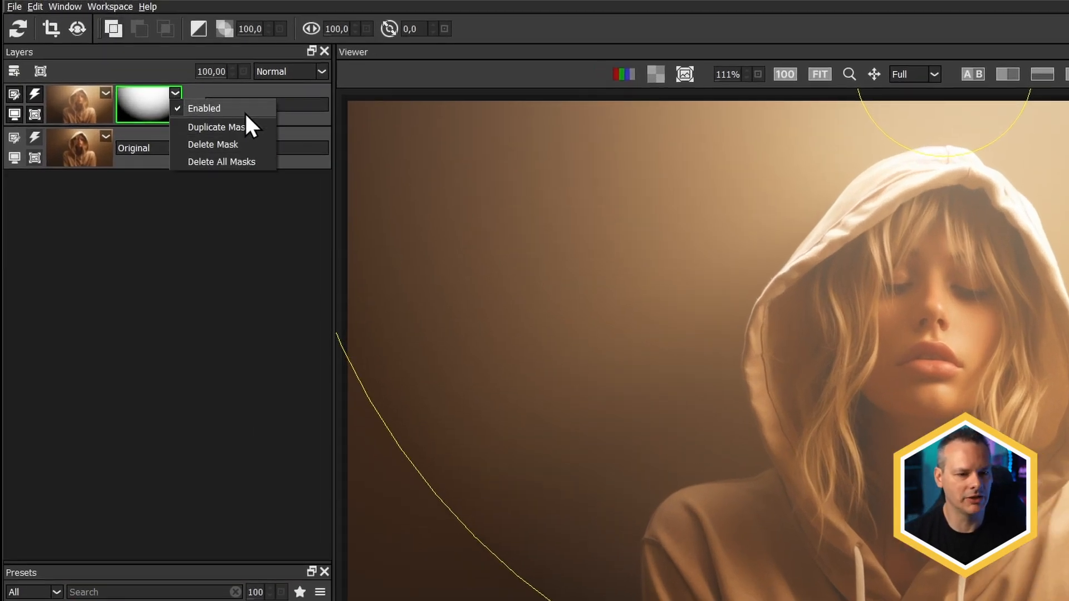
pyautogui.moveTo(258, 162)
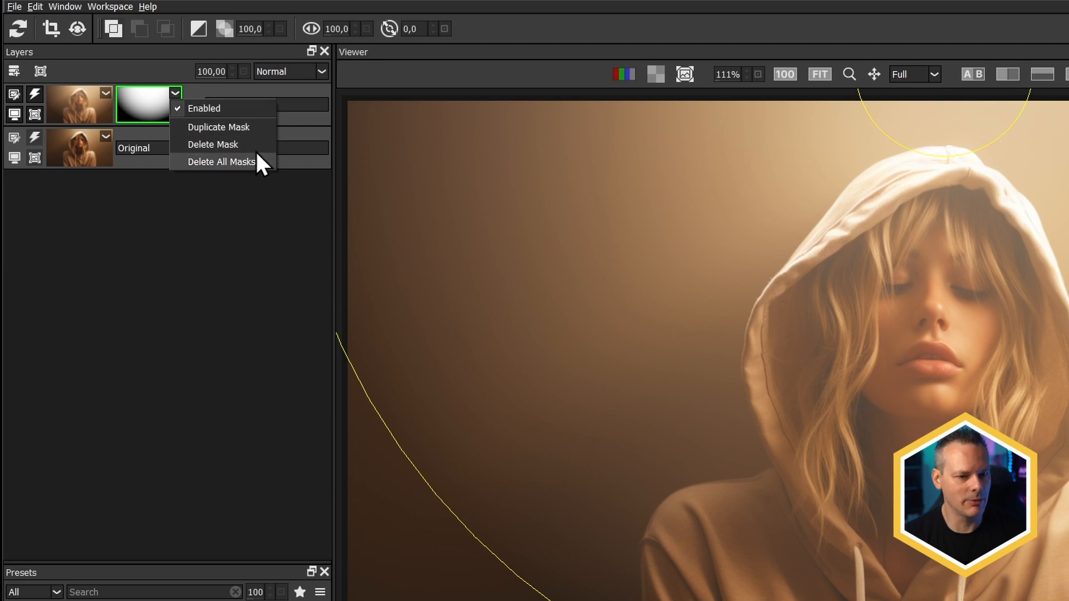
pyautogui.click(213, 144)
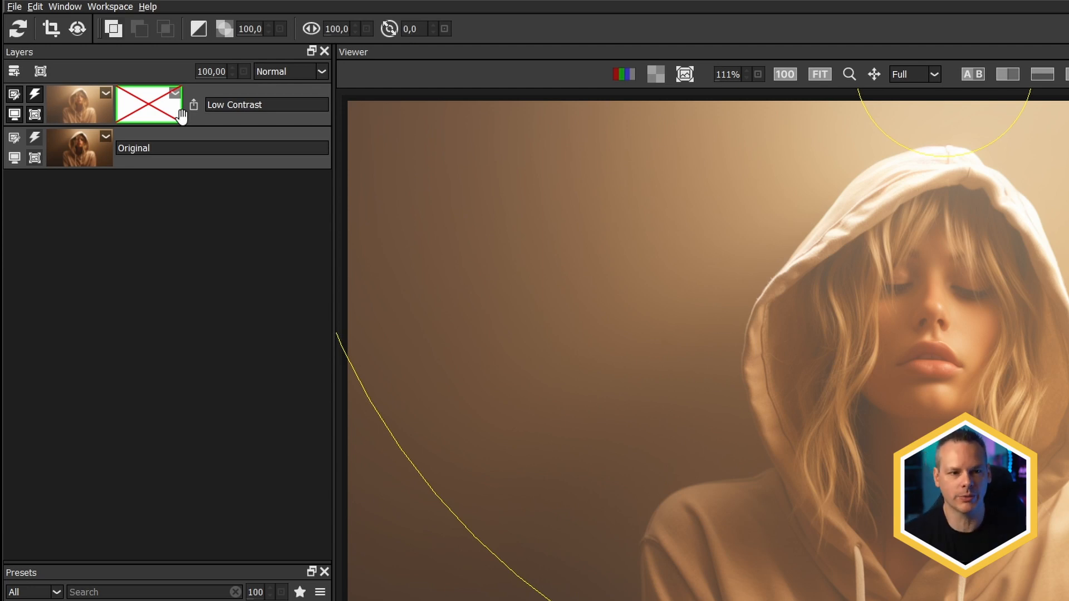
# - Add a new mask with green strokes left of the figure and red over hair and hoodie
pyautogui.click(14, 71)
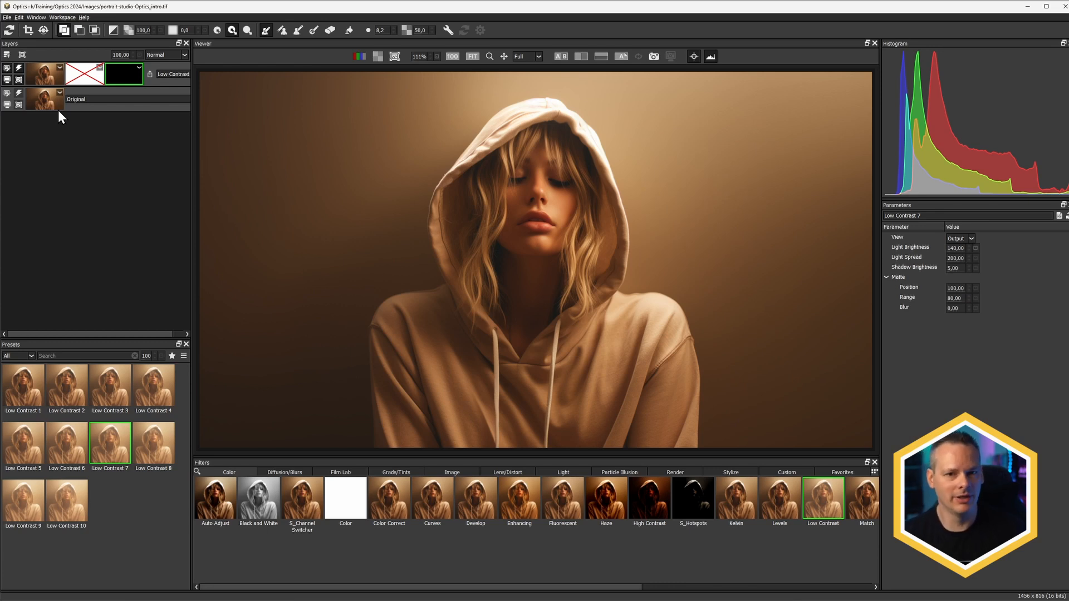
pyautogui.moveTo(502, 175)
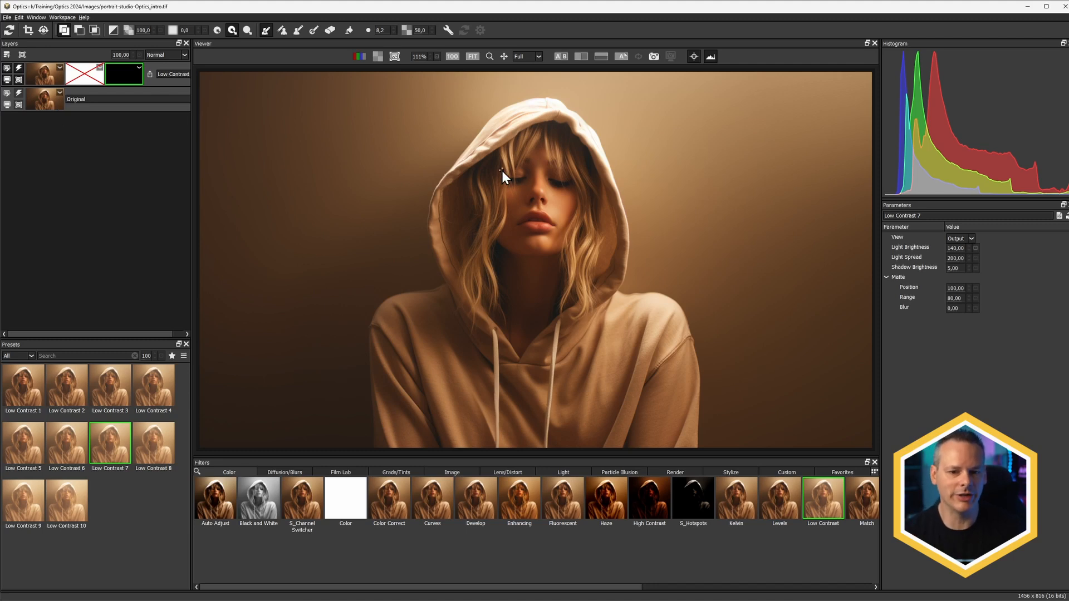
pyautogui.moveTo(692, 255)
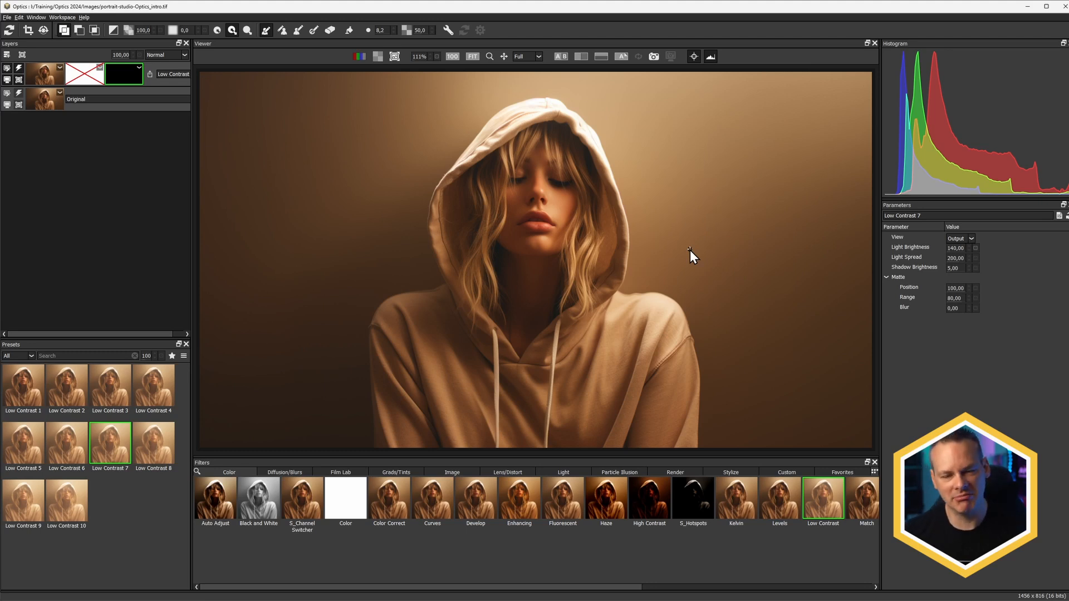
pyautogui.moveTo(346, 129)
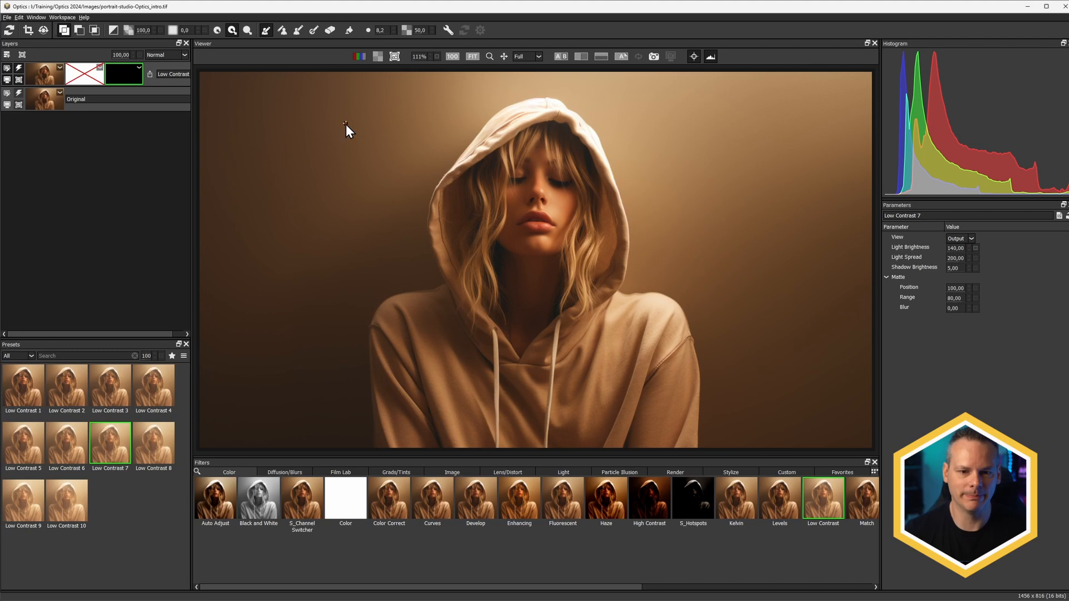
pyautogui.moveTo(302, 87)
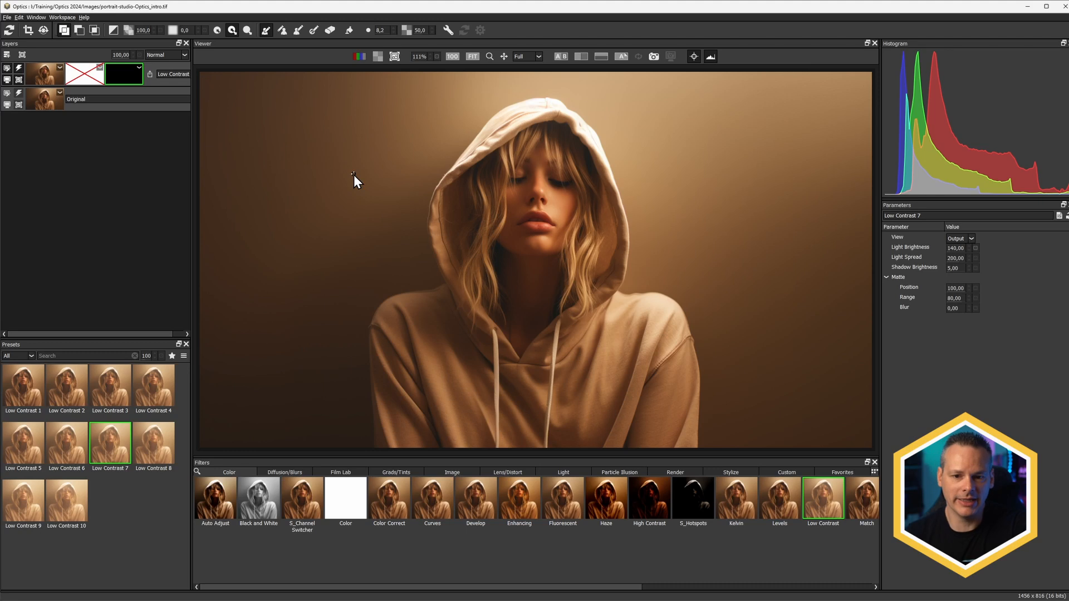
pyautogui.moveTo(279, 47)
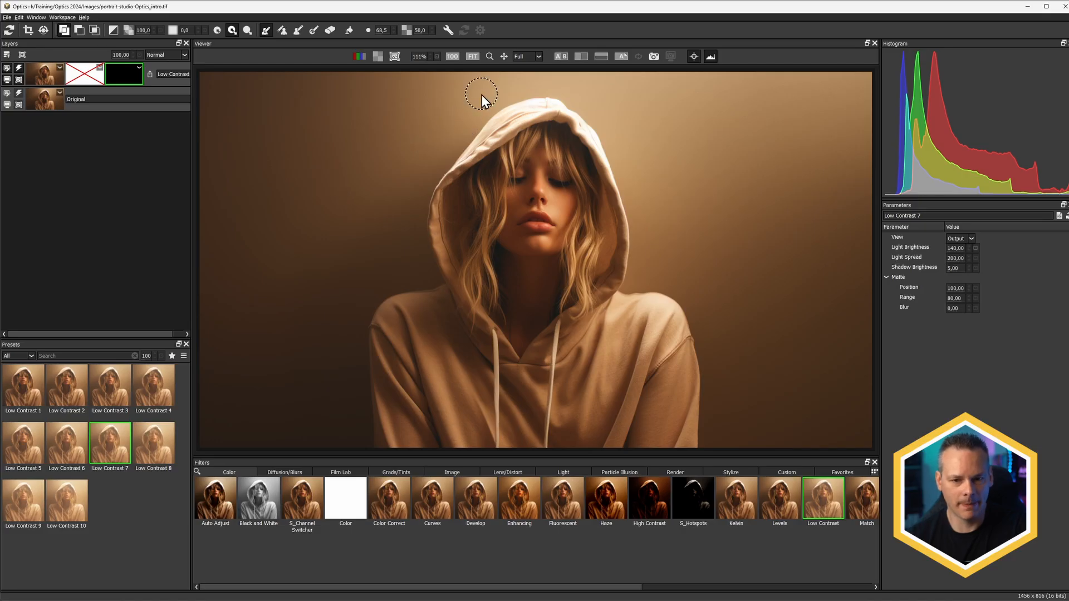
pyautogui.moveTo(498, 82)
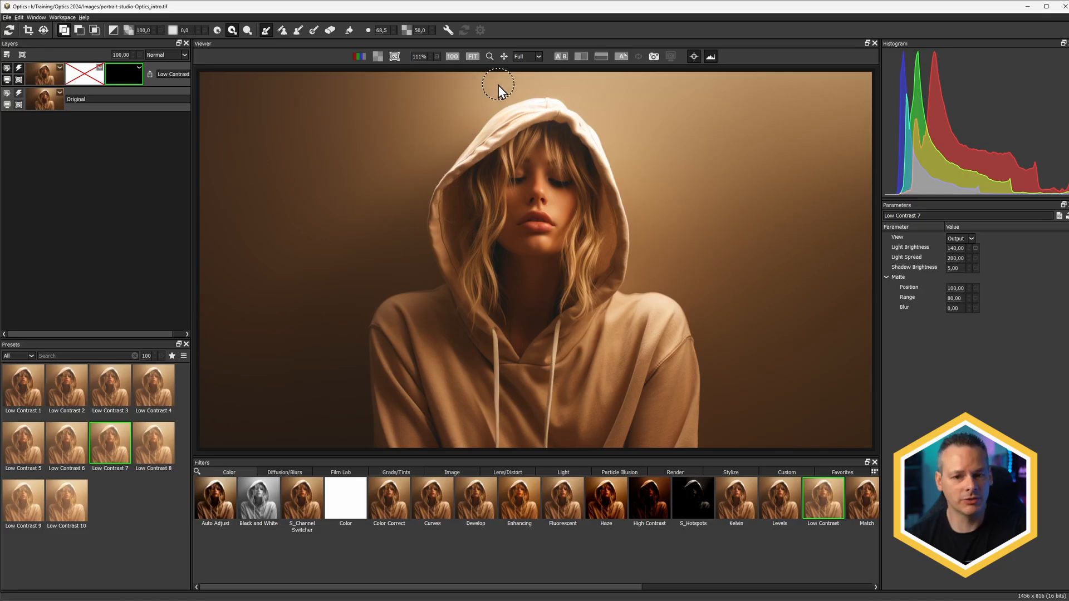
pyautogui.moveTo(498, 85); pyautogui.dragTo(353, 239)
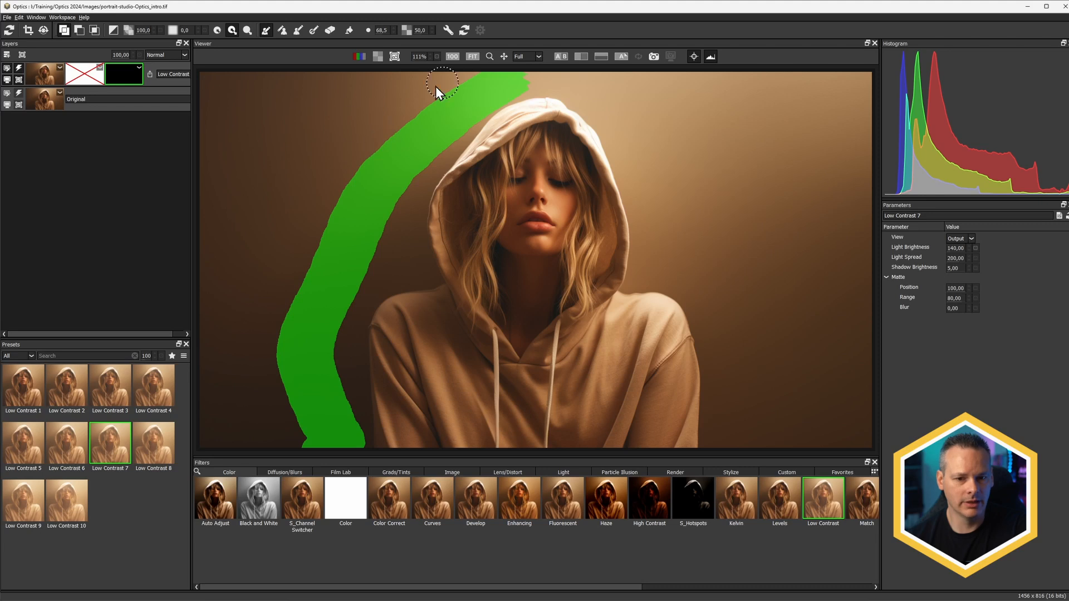
pyautogui.moveTo(39, 80)
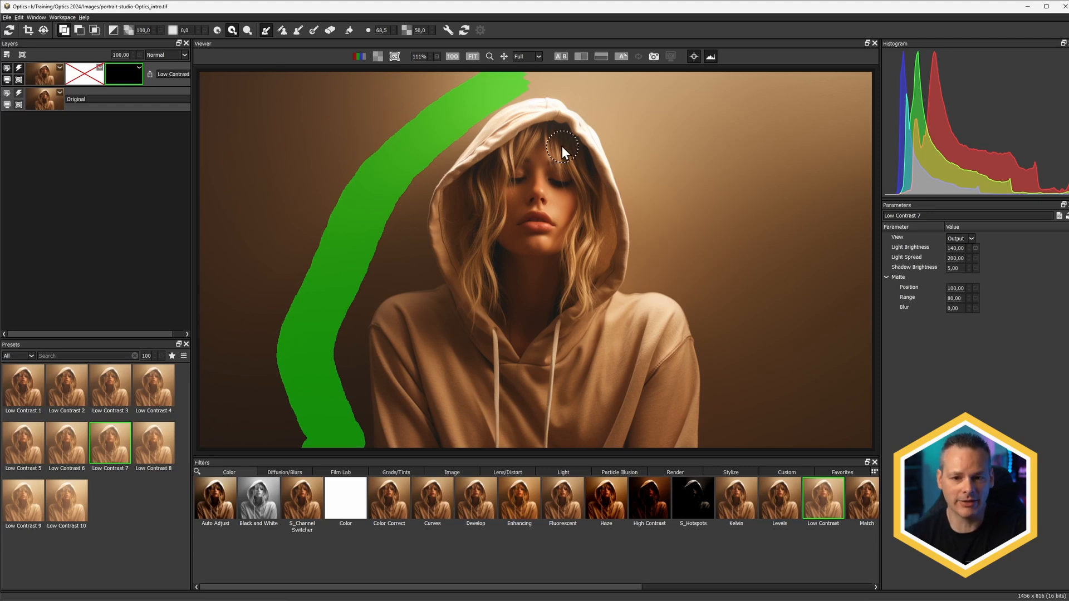
pyautogui.moveTo(538, 450)
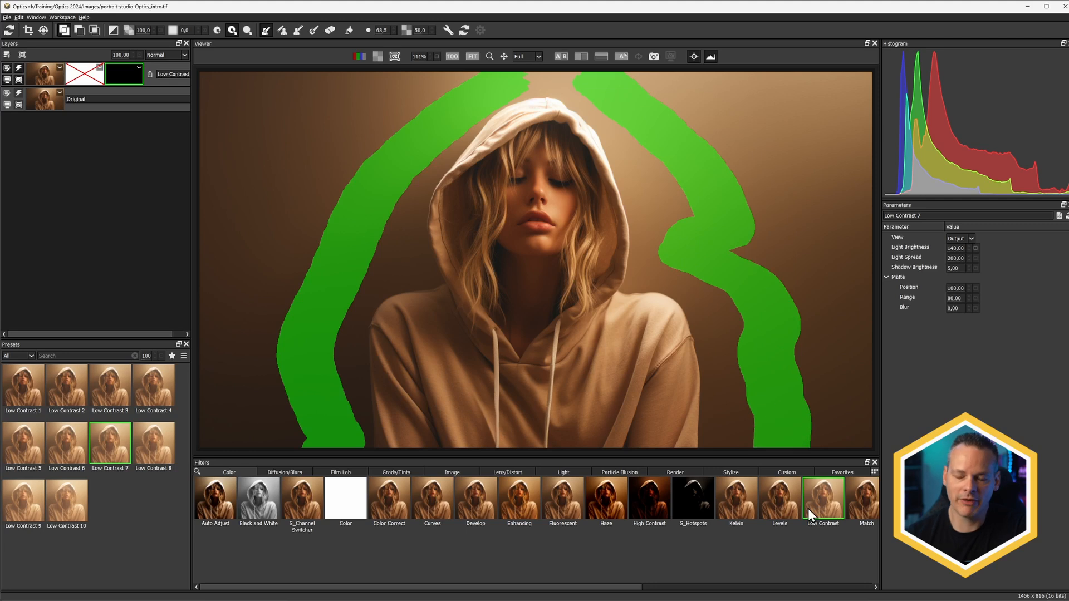
pyautogui.moveTo(468, 110)
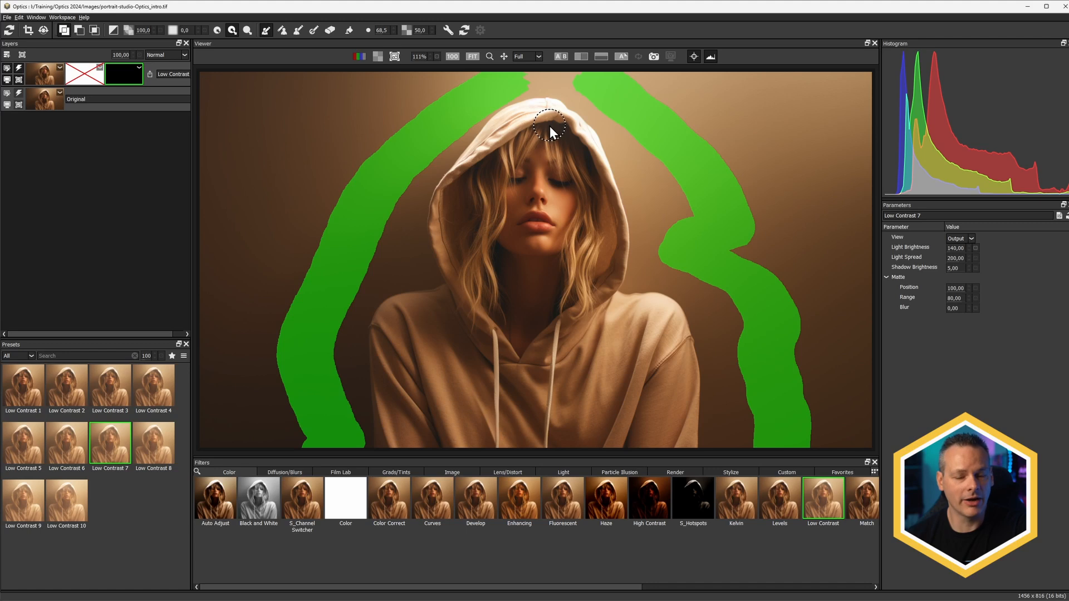
pyautogui.moveTo(552, 130); pyautogui.dragTo(480, 207)
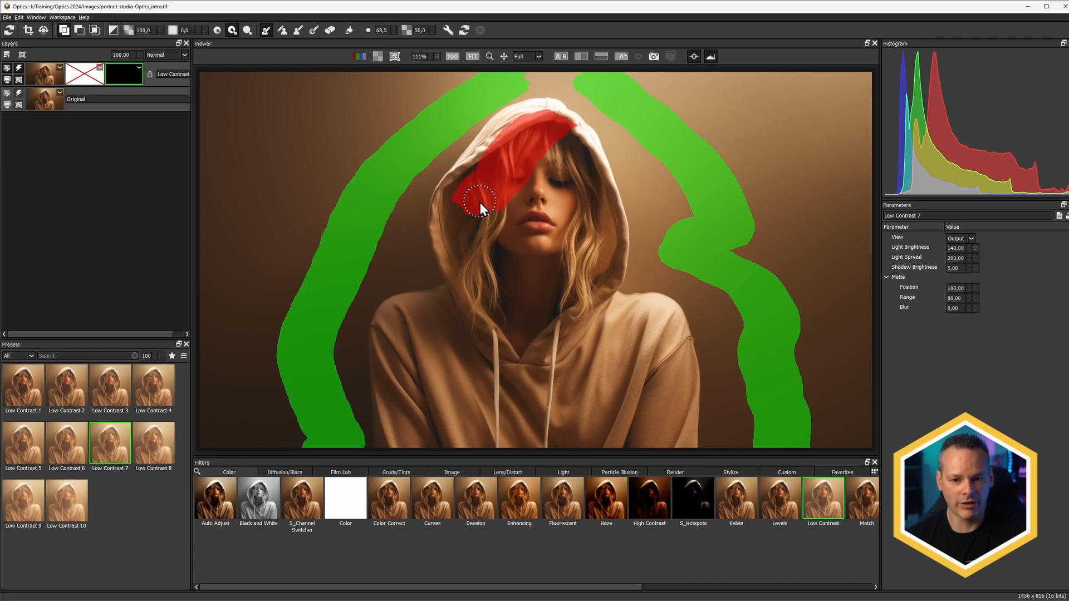
pyautogui.moveTo(481, 207); pyautogui.dragTo(423, 365)
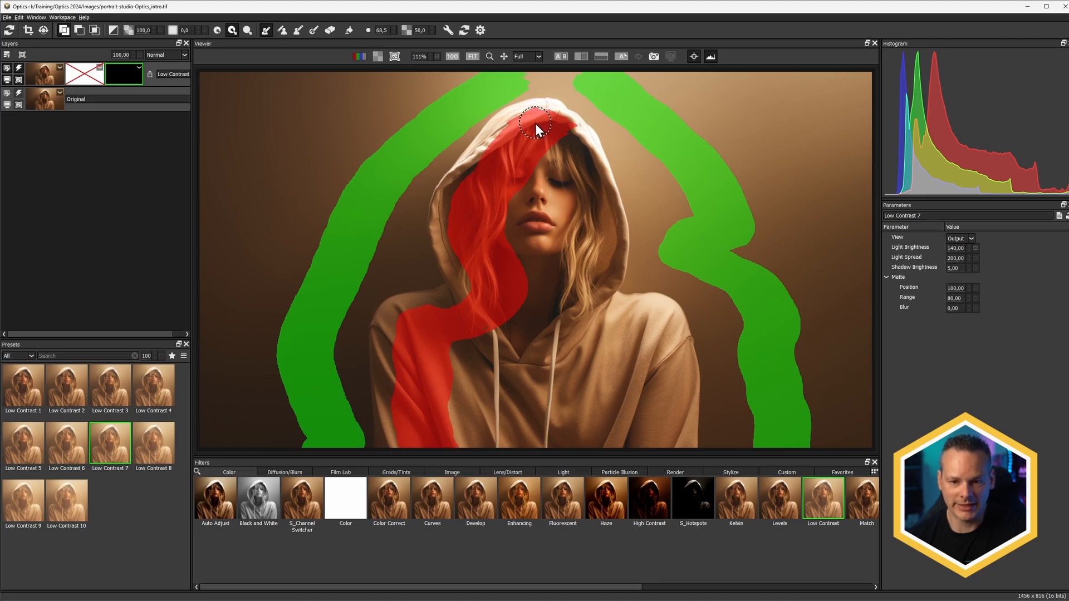
pyautogui.moveTo(538, 126); pyautogui.dragTo(593, 249)
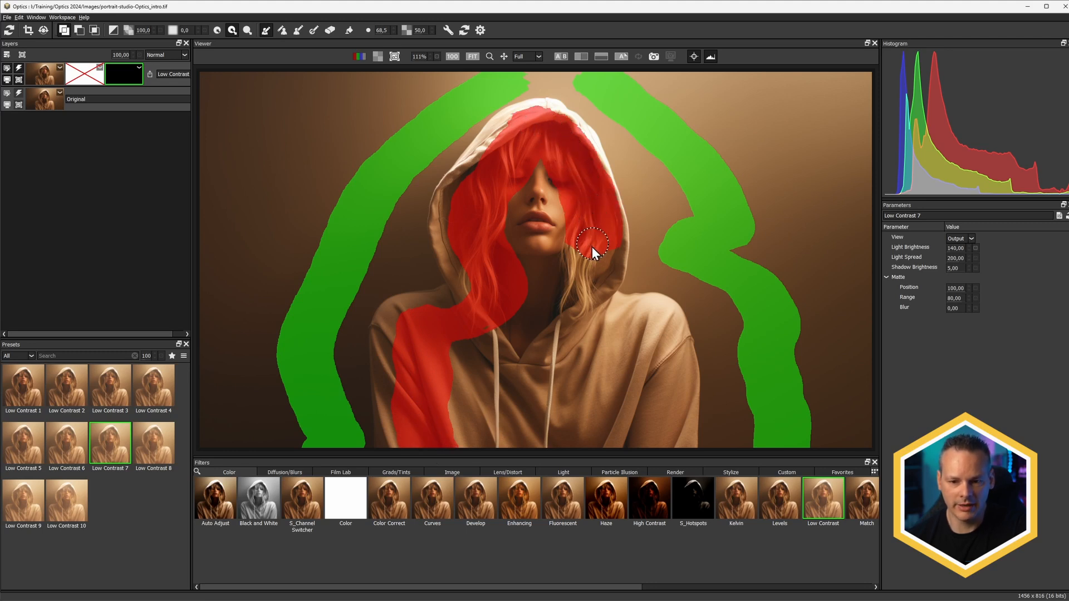
pyautogui.moveTo(593, 245); pyautogui.dragTo(668, 433)
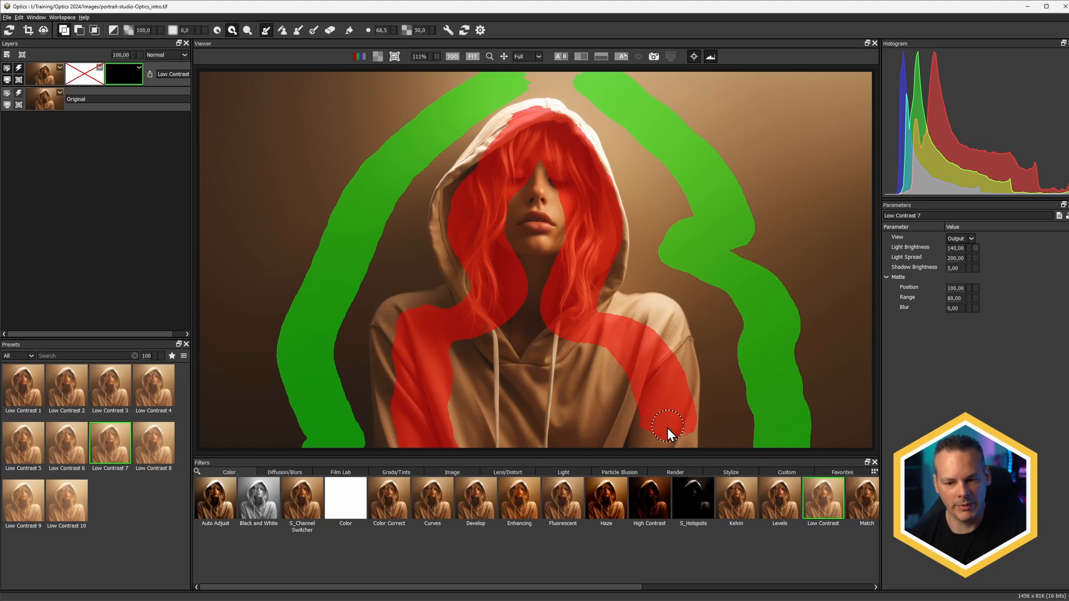
pyautogui.moveTo(644, 555)
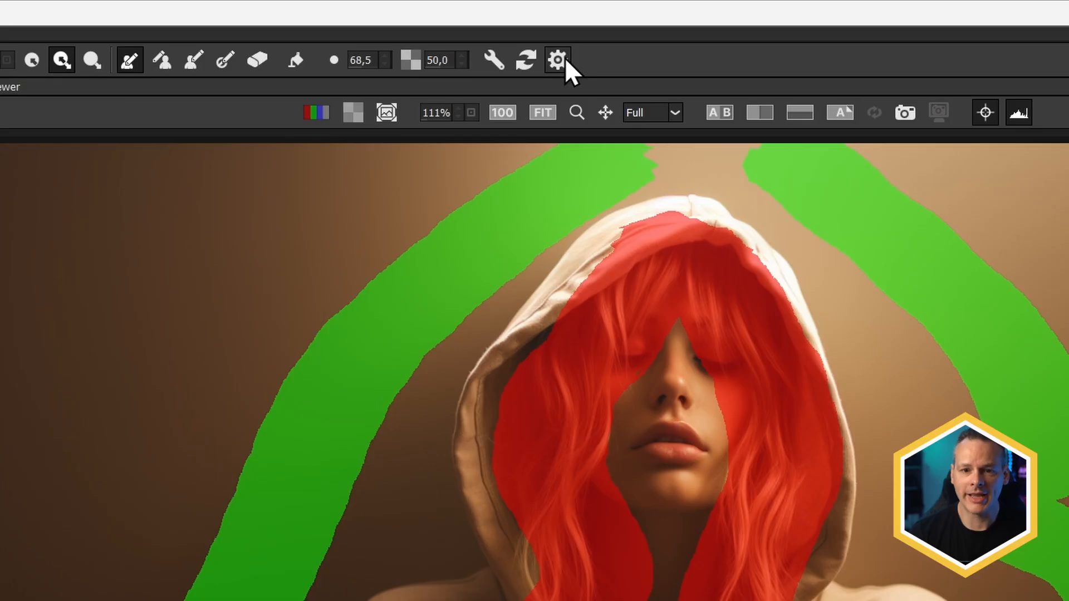
pyautogui.moveTo(567, 75)
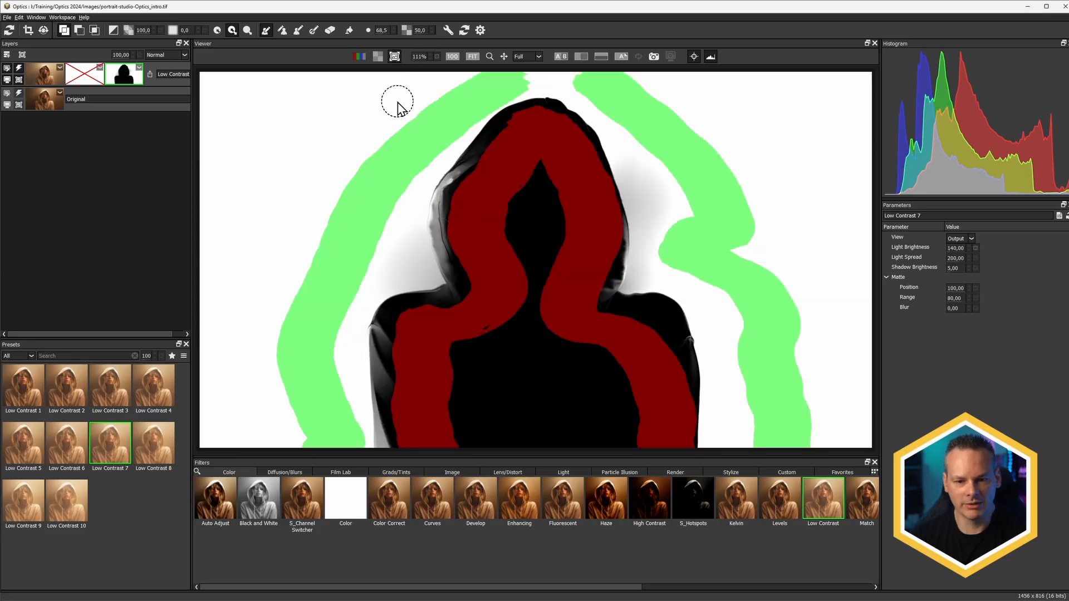
pyautogui.moveTo(535, 224)
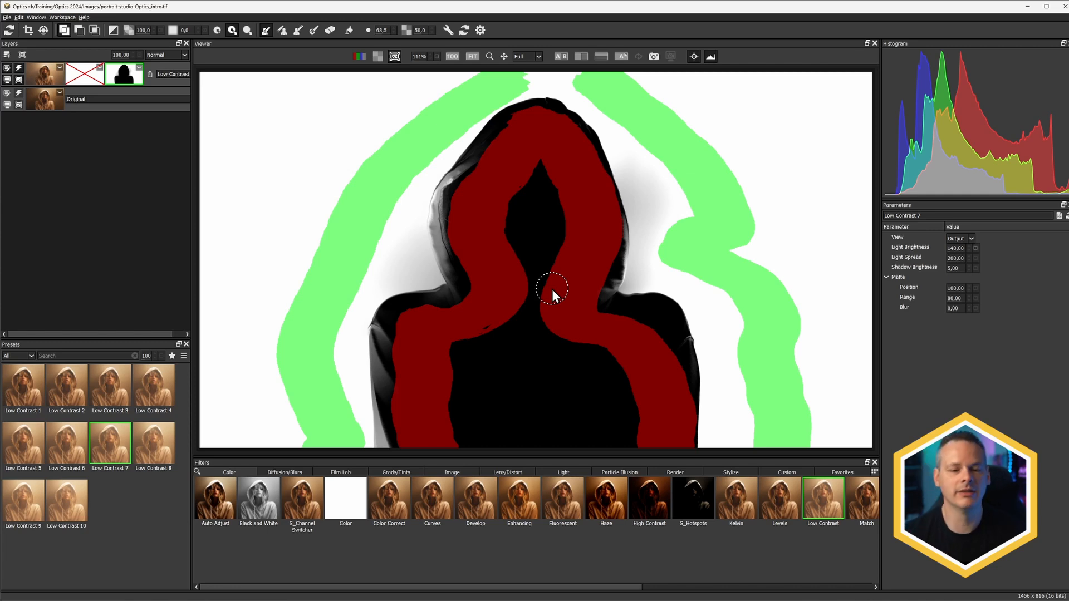
pyautogui.moveTo(489, 293)
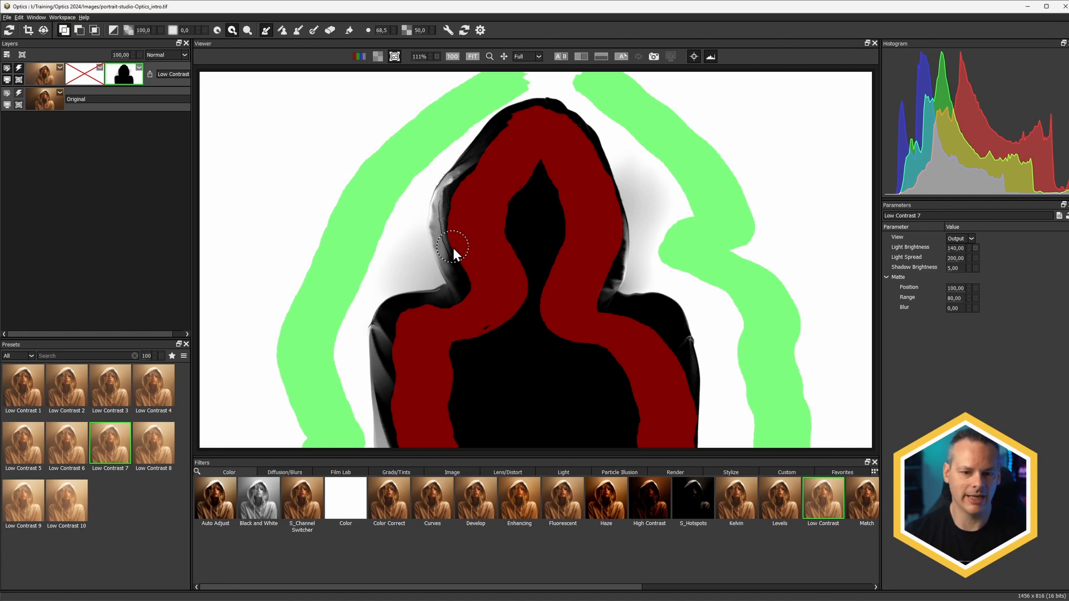
# - Paint red keep strokes along the hood's left and right edges into the subject mask
pyautogui.moveTo(453, 246); pyautogui.dragTo(516, 322)
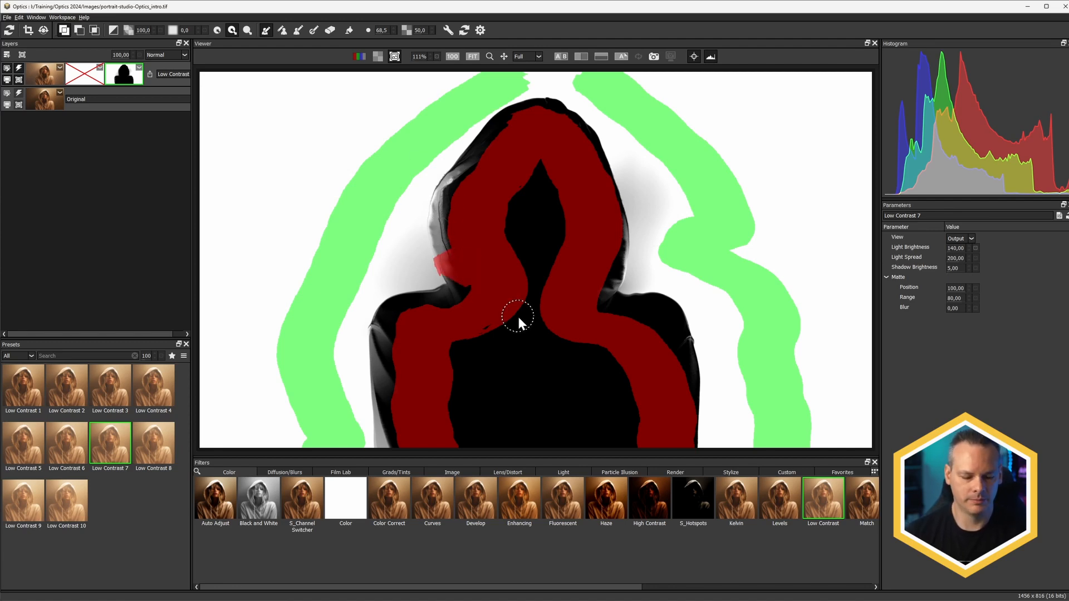
pyautogui.moveTo(518, 322); pyautogui.dragTo(498, 258)
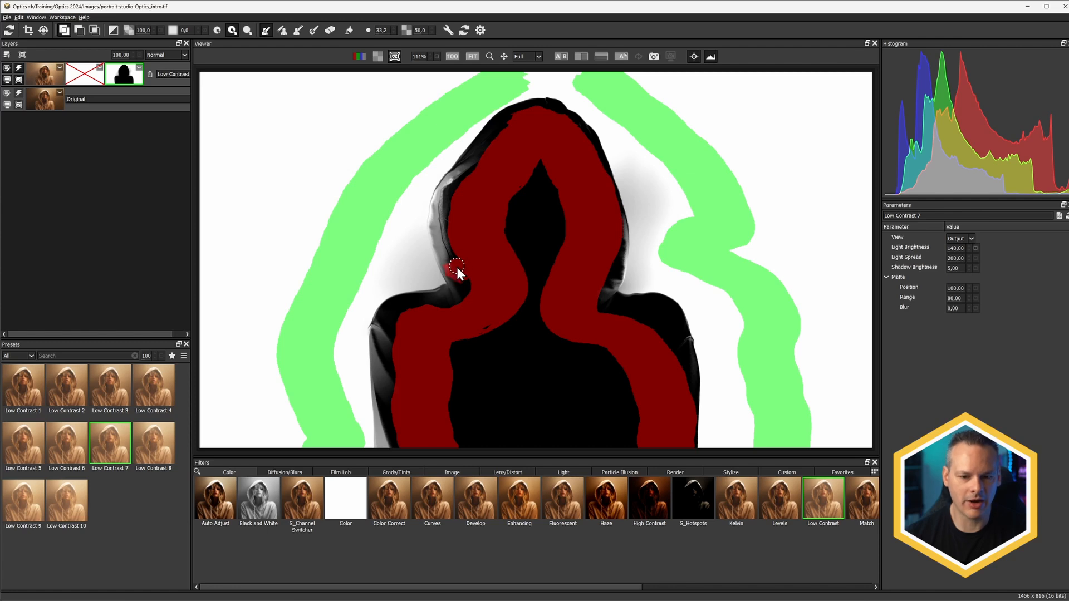
pyautogui.moveTo(457, 272); pyautogui.dragTo(450, 201)
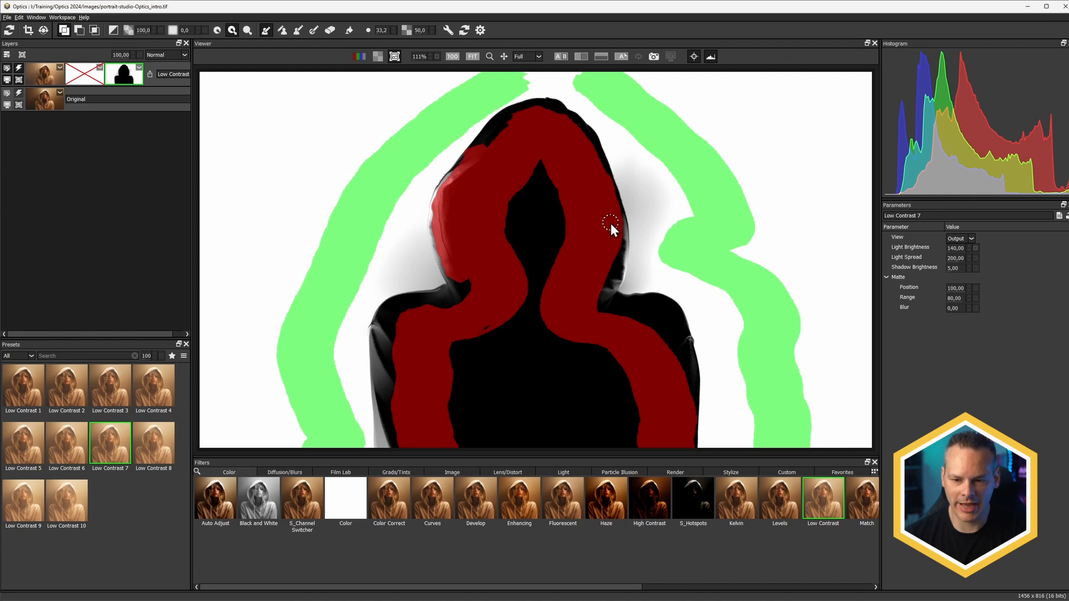
pyautogui.moveTo(612, 230); pyautogui.dragTo(610, 278)
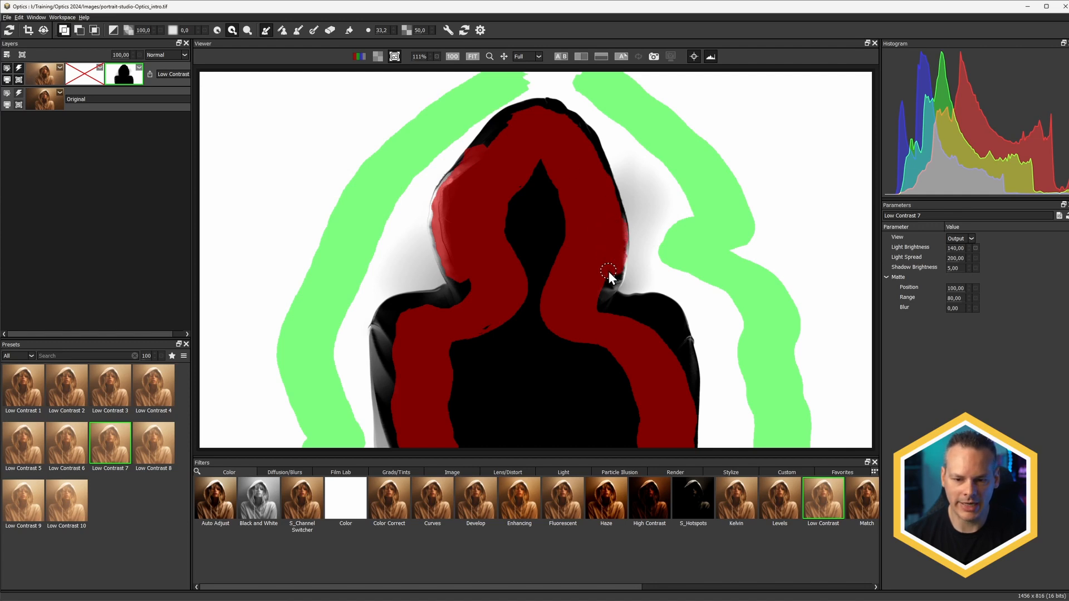
pyautogui.moveTo(607, 278); pyautogui.dragTo(385, 341)
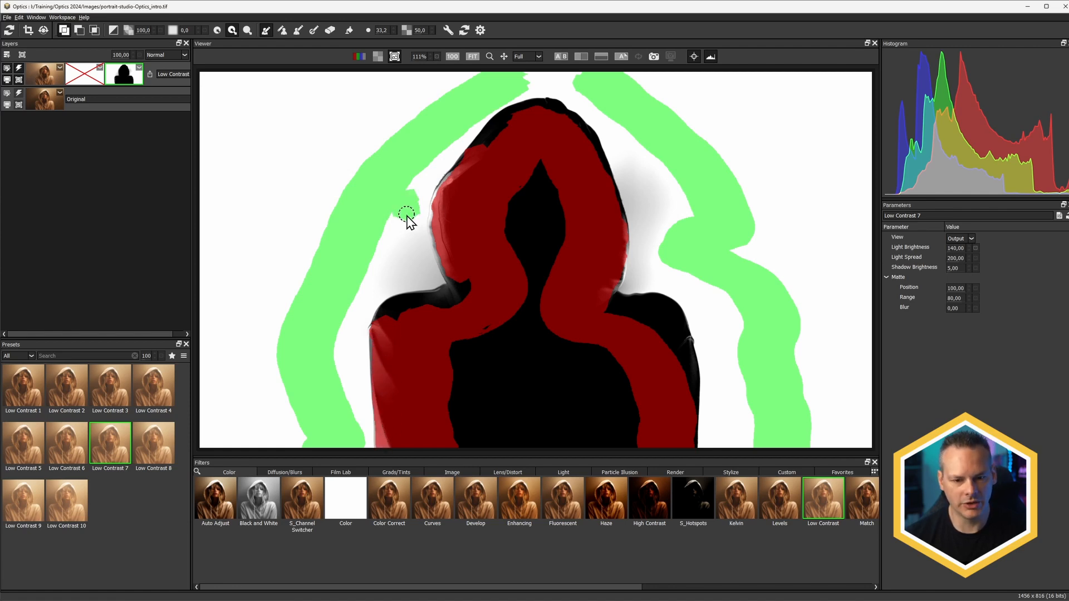
pyautogui.moveTo(406, 215); pyautogui.dragTo(422, 280)
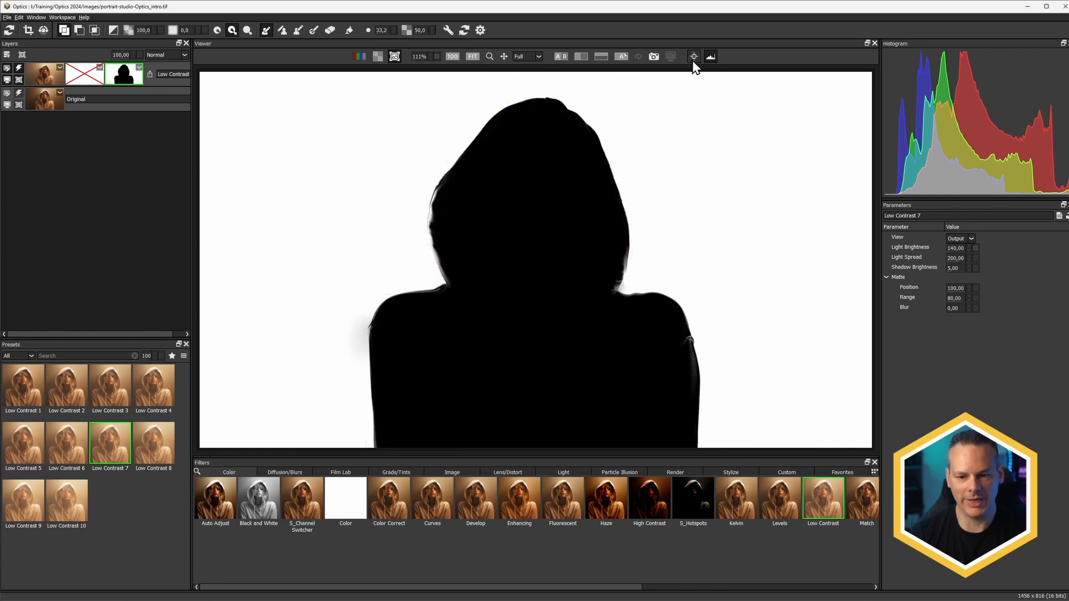
pyautogui.moveTo(647, 72)
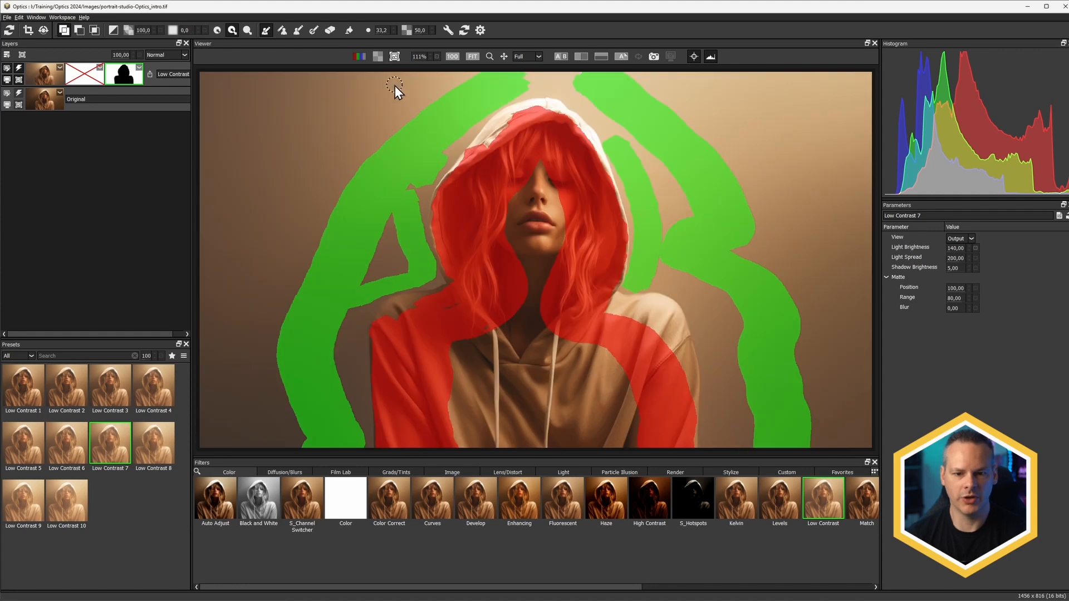
pyautogui.moveTo(425, 130)
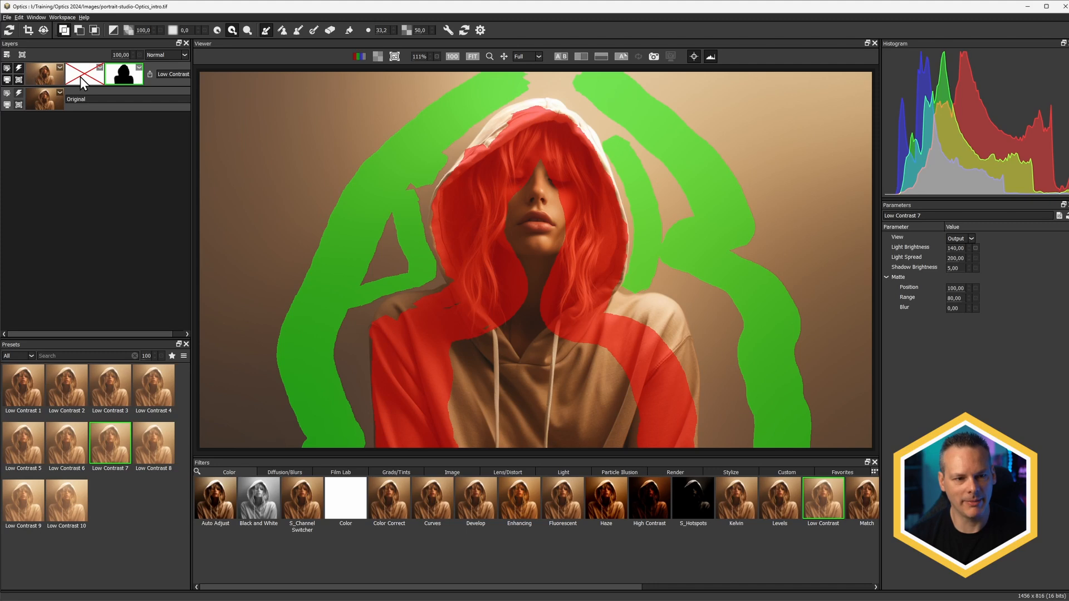
# - Toggle the Low Contrast effect off and on to compare, then enable the second mask
pyautogui.click(43, 73)
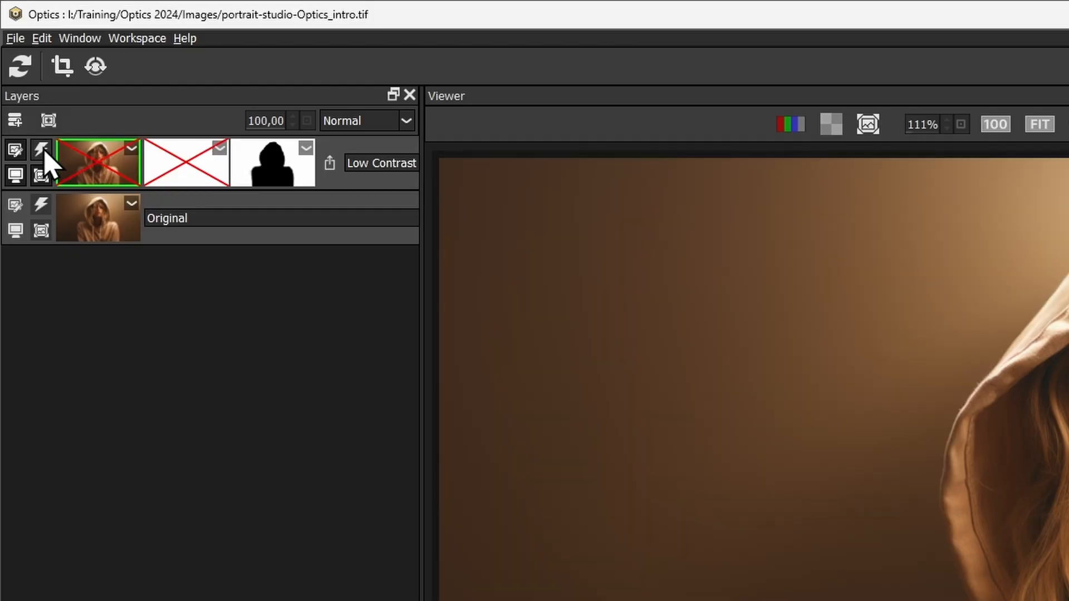
pyautogui.click(15, 149)
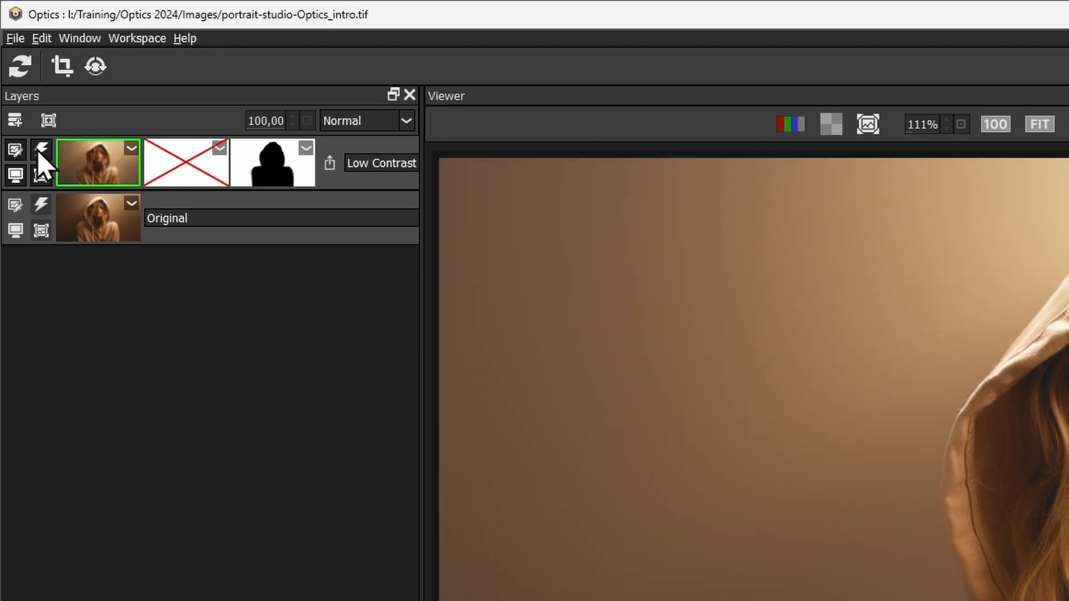
pyautogui.click(1047, 7)
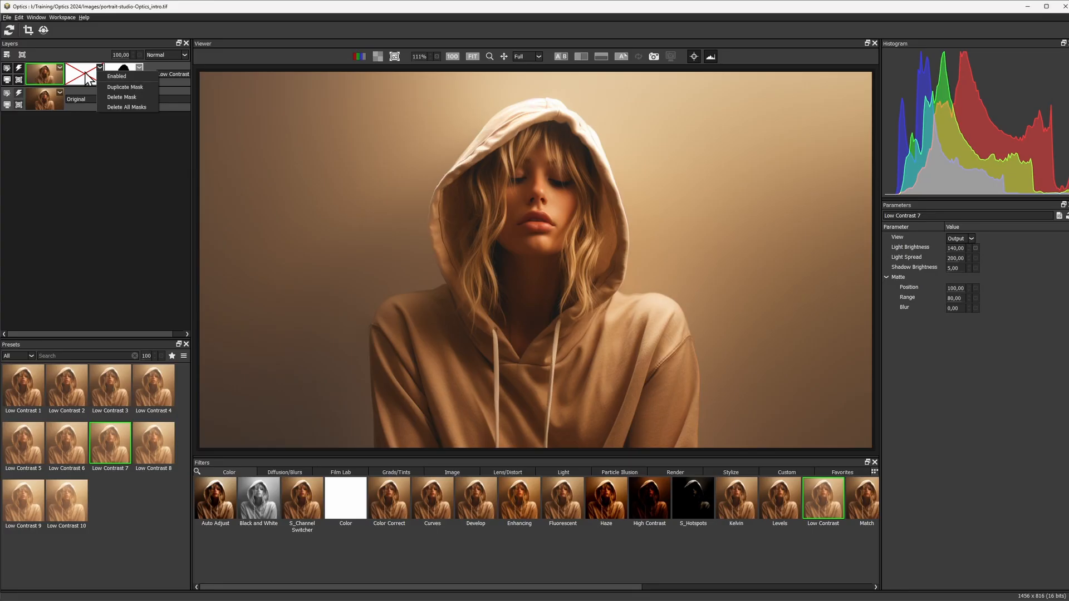
pyautogui.click(116, 76)
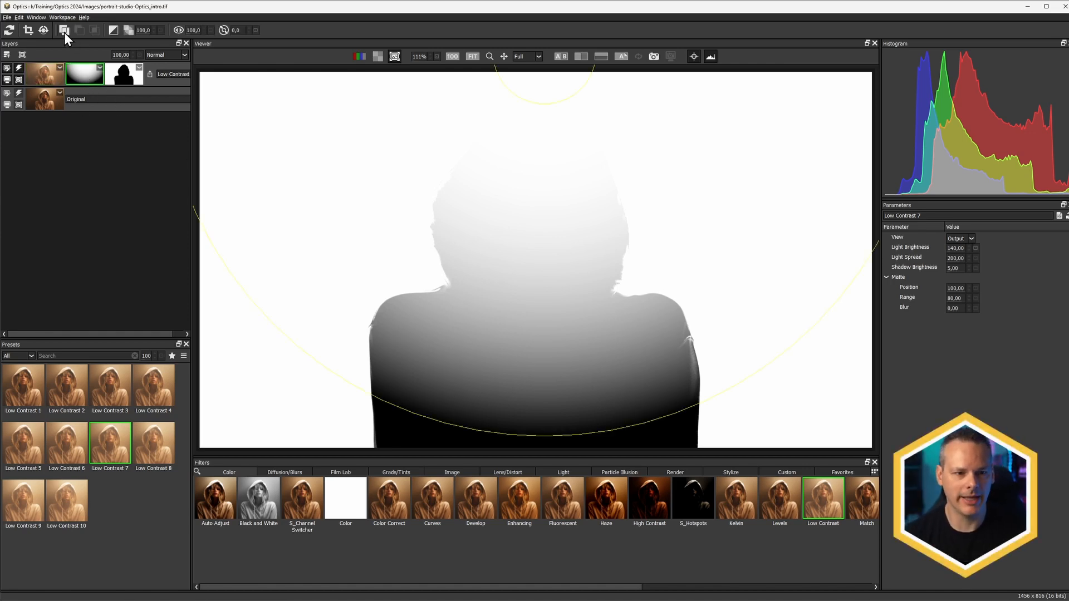
pyautogui.moveTo(102, 36)
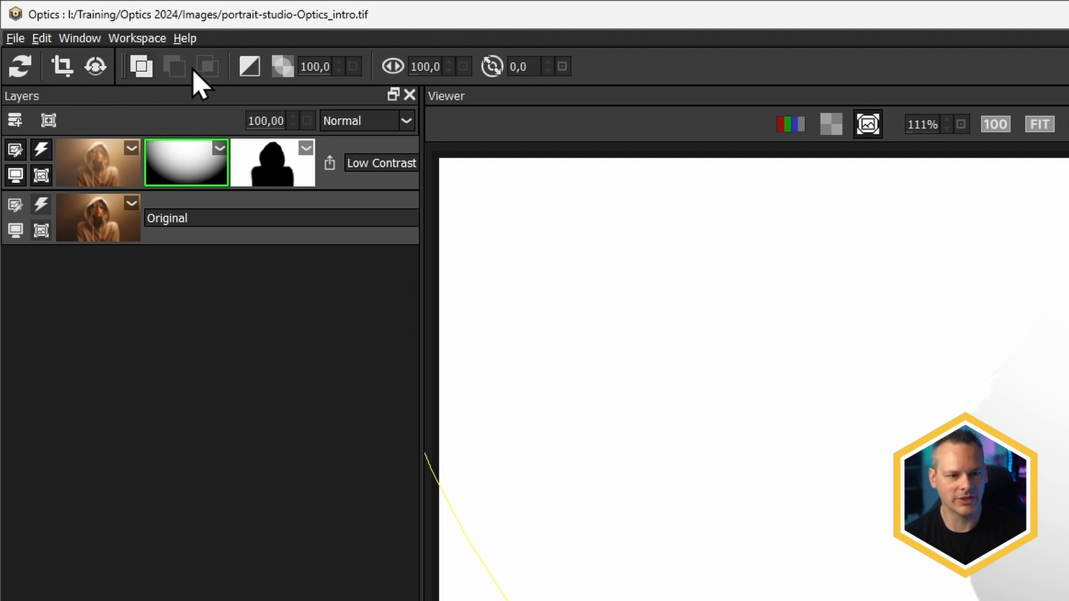
# - Shape the second mask as a top-bright radial gradient, then select the silhouette mask
pyautogui.click(247, 66)
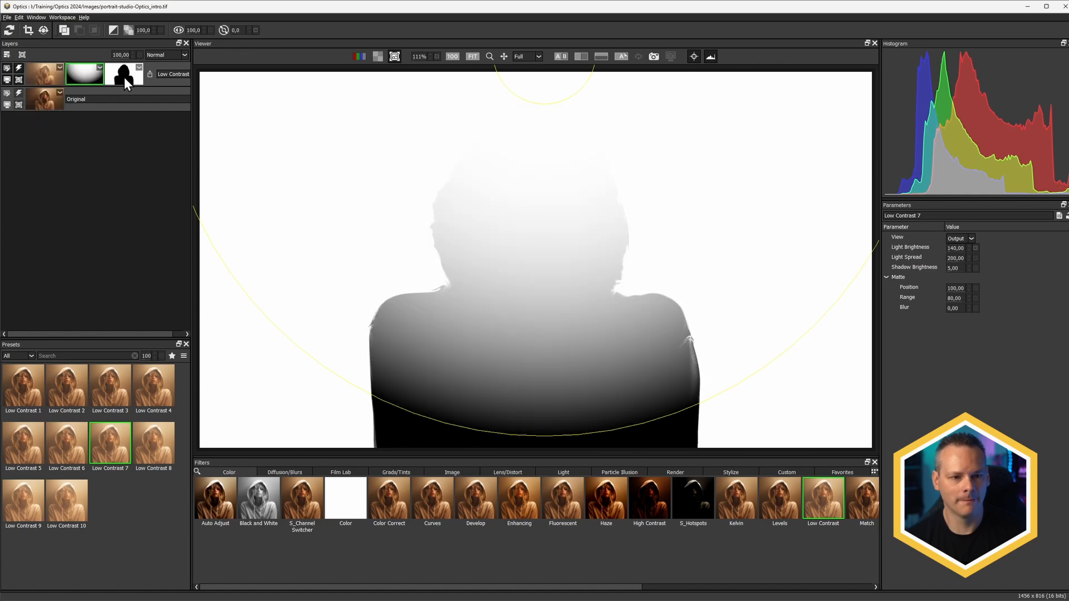
pyautogui.click(124, 74)
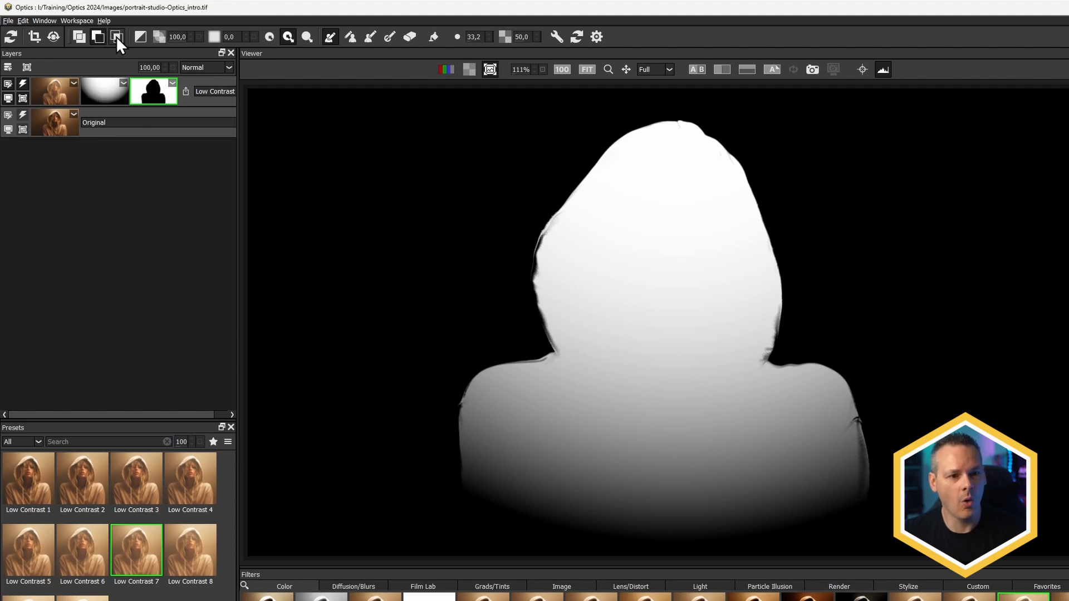
pyautogui.moveTo(118, 37)
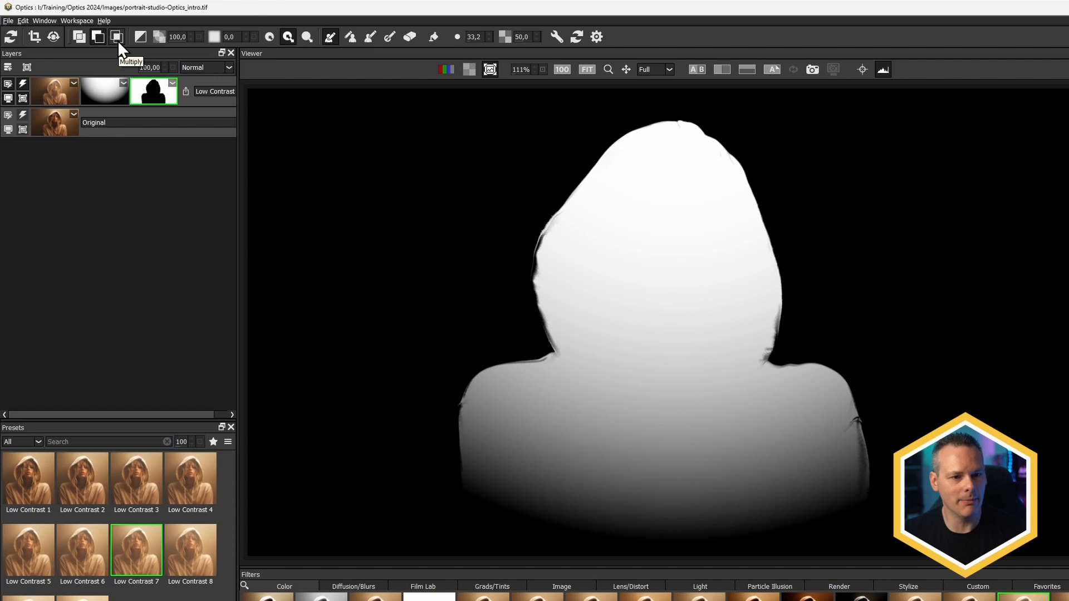
# - Multiply the radial gradient with the silhouette mask and return to the output view
pyautogui.click(117, 37)
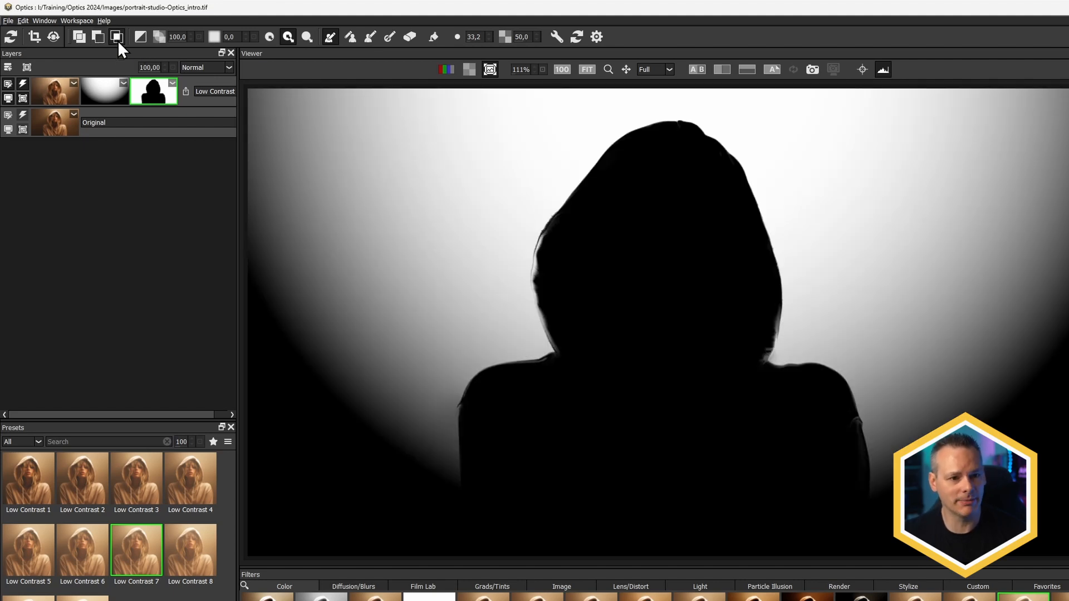
pyautogui.moveTo(429, 65)
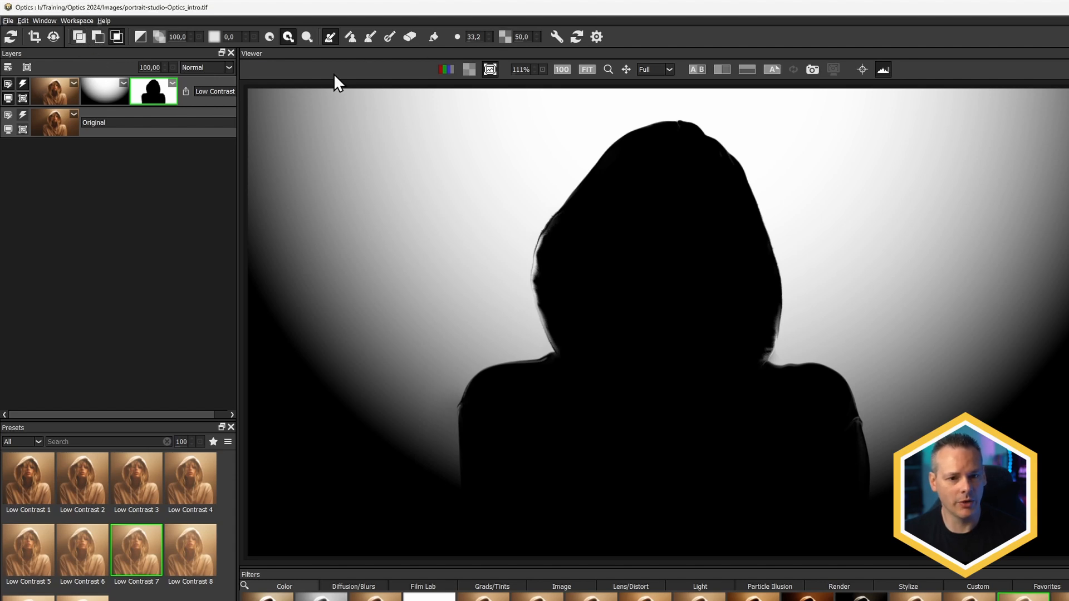
pyautogui.click(490, 69)
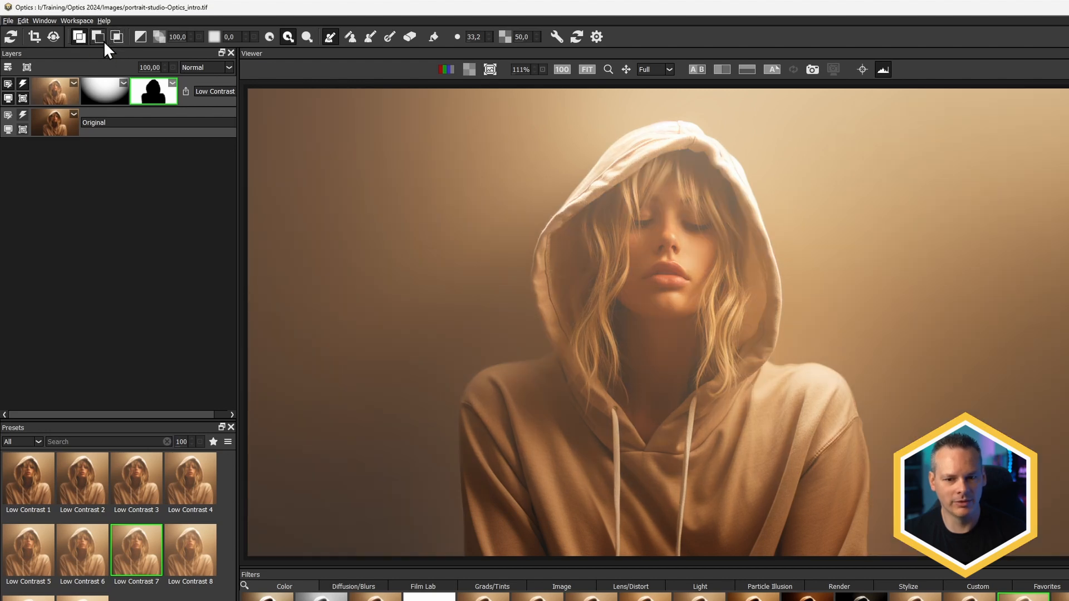
pyautogui.click(116, 37)
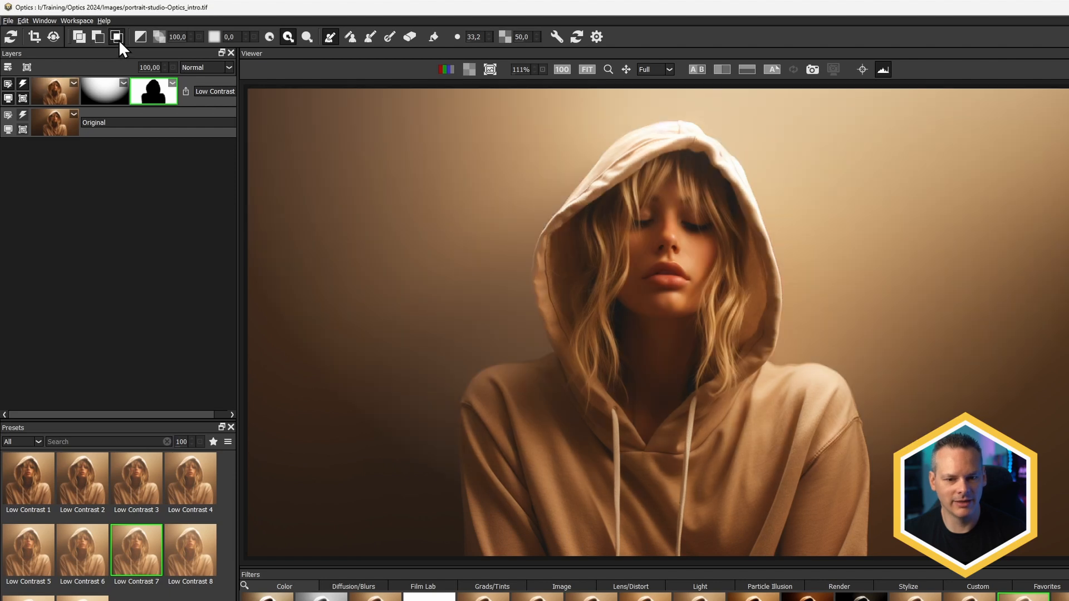
pyautogui.moveTo(729, 113)
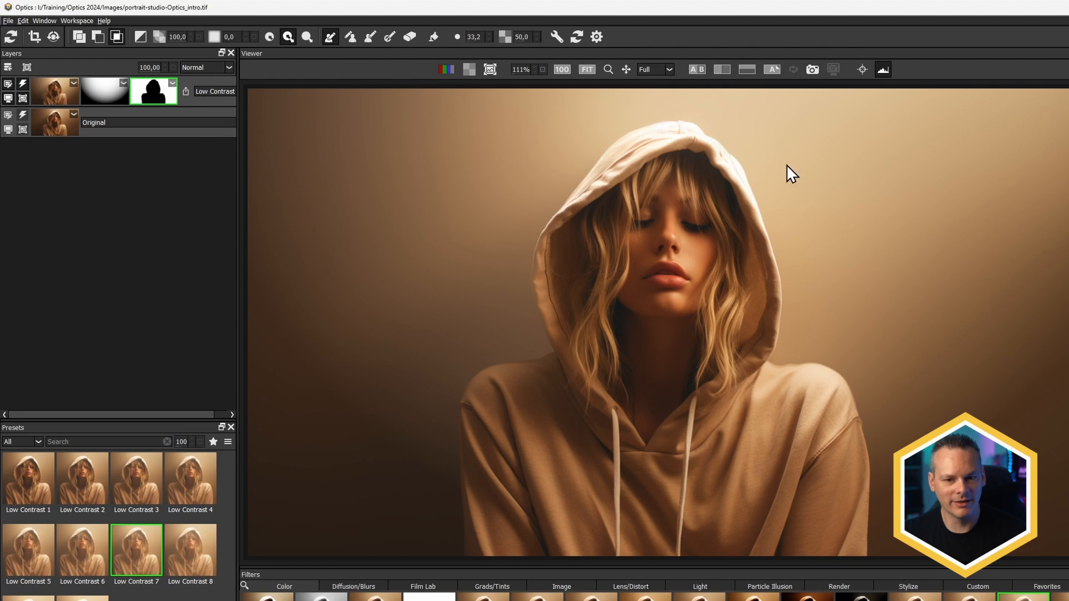
pyautogui.moveTo(646, 525)
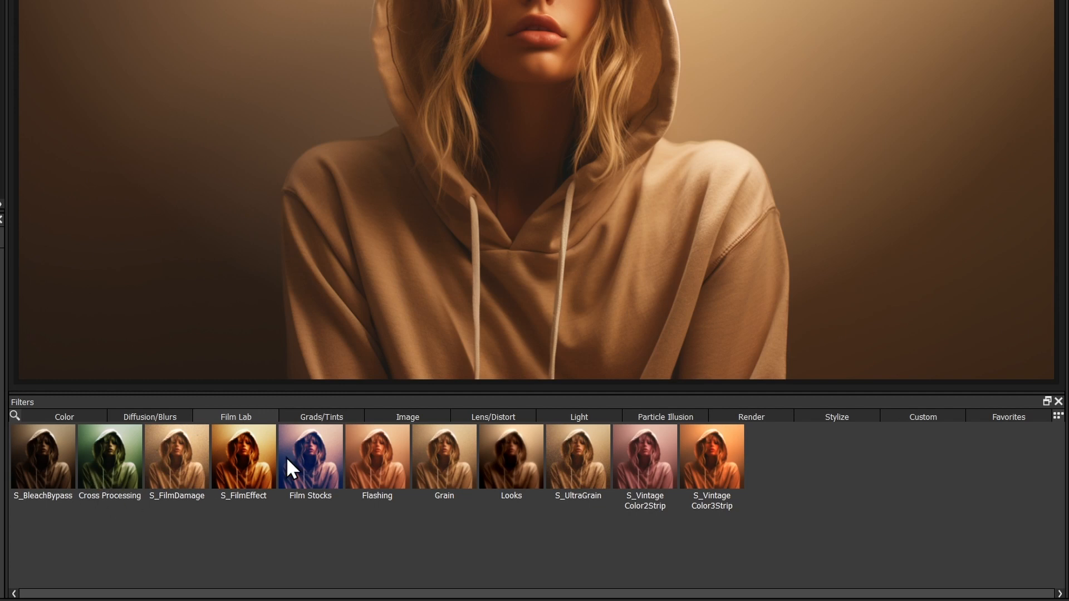
# - Add a Film Stocks layer with the Agfa Optima® preset
pyautogui.click(309, 456)
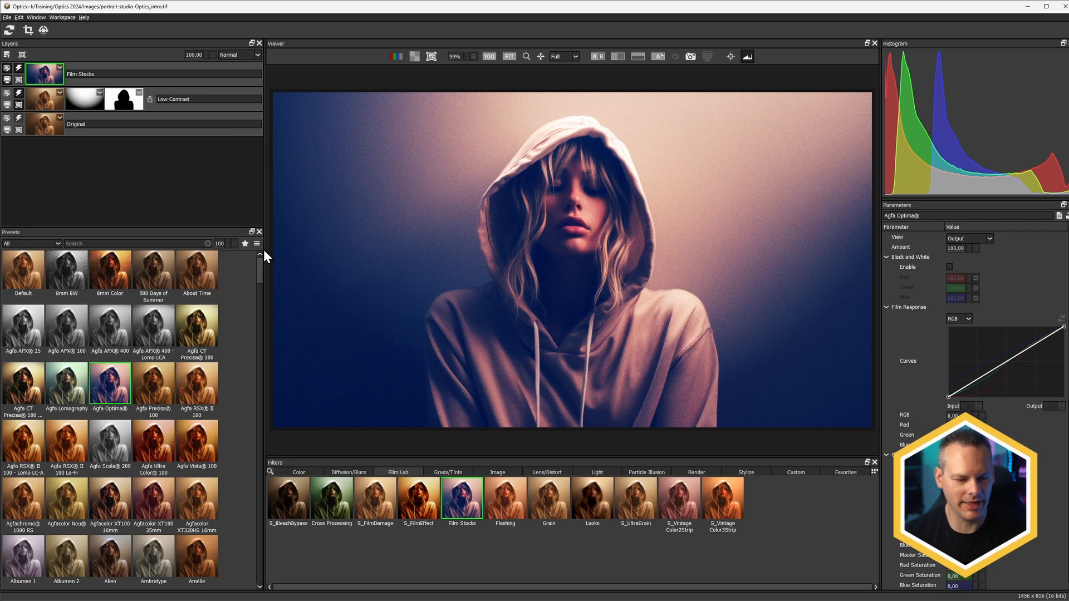
pyautogui.moveTo(55, 242)
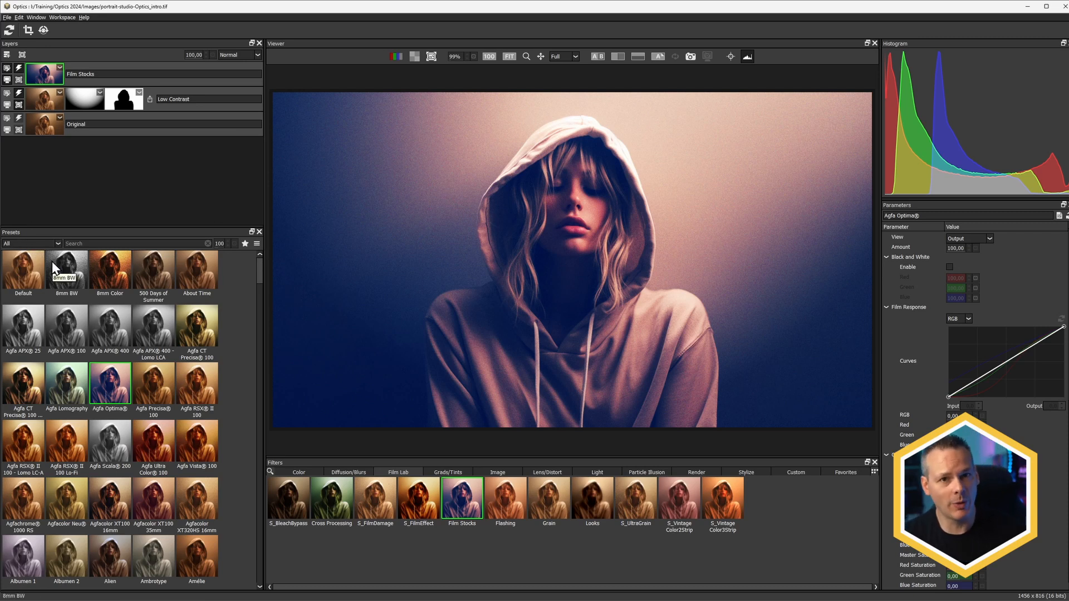
# - Browse Motion Picture Films, then Movie Looks presets, and apply Suicide Squad to Film Stocks
pyautogui.click(32, 243)
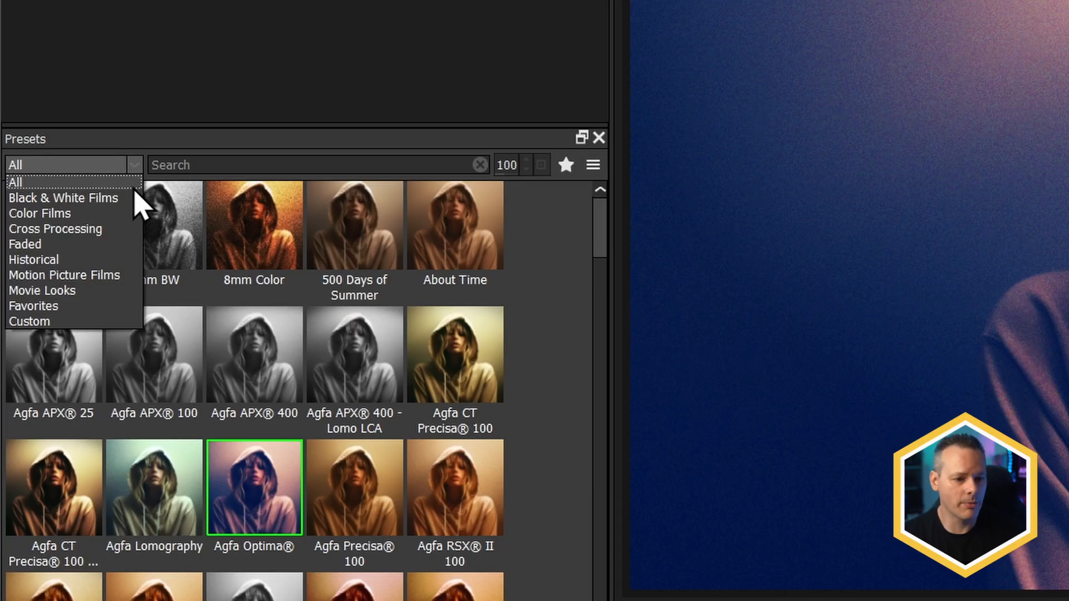
pyautogui.moveTo(112, 256)
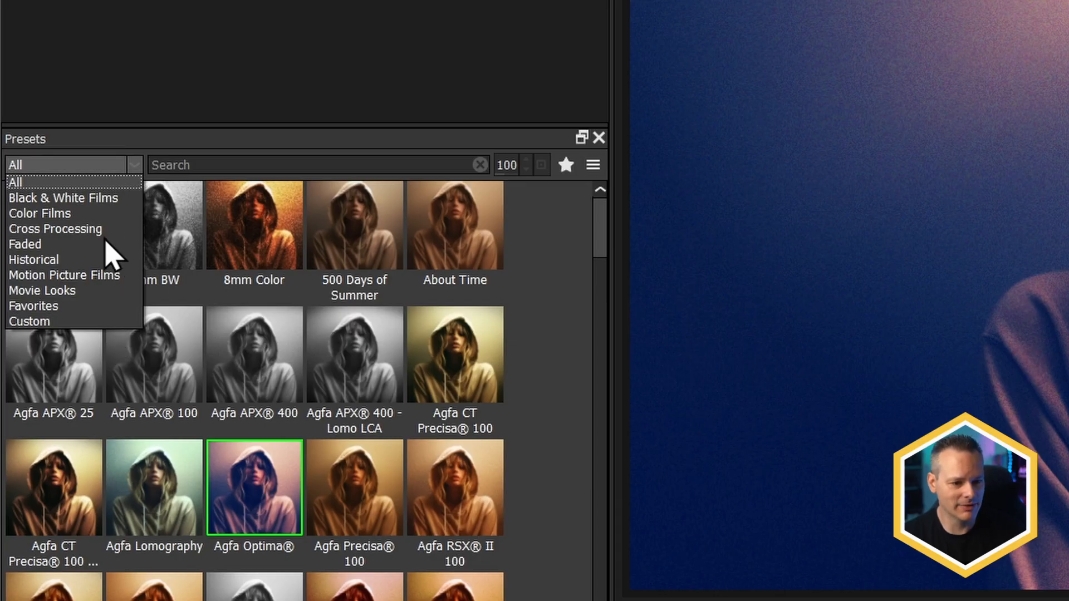
pyautogui.moveTo(85, 212)
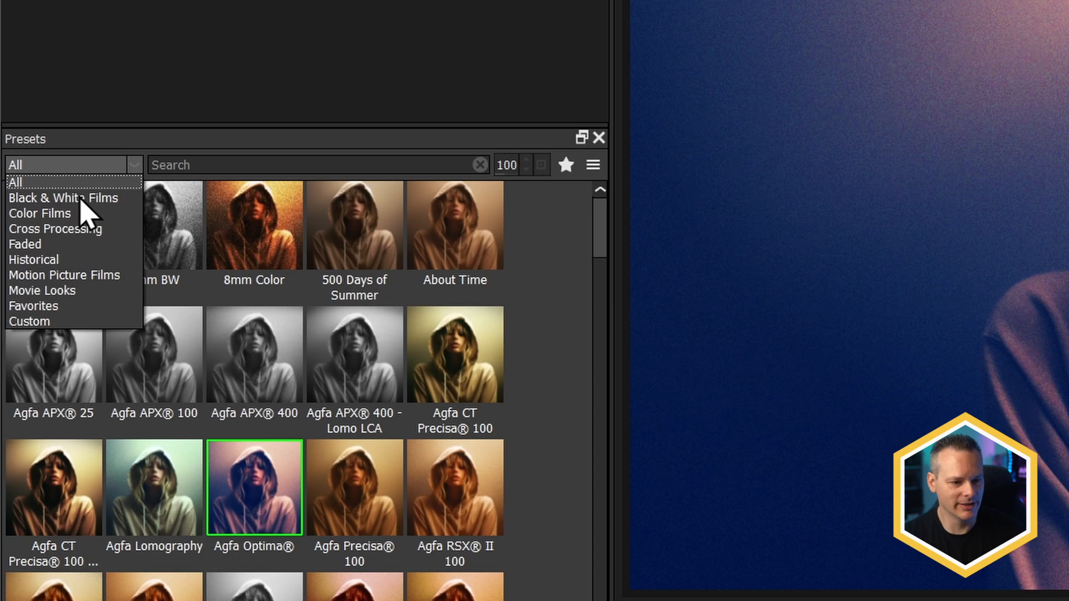
pyautogui.moveTo(100, 291)
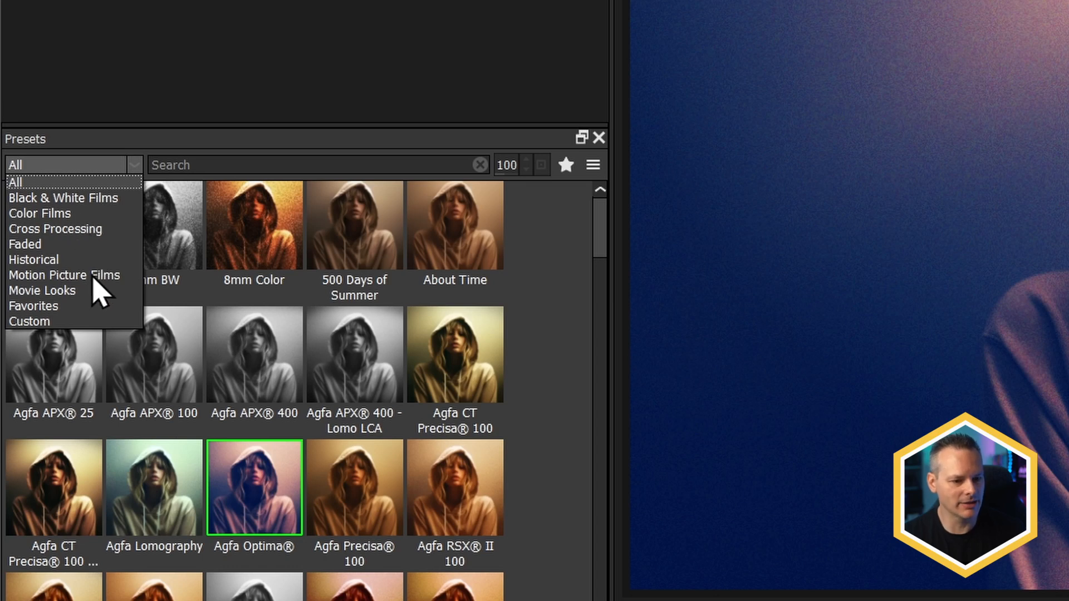
pyautogui.click(65, 275)
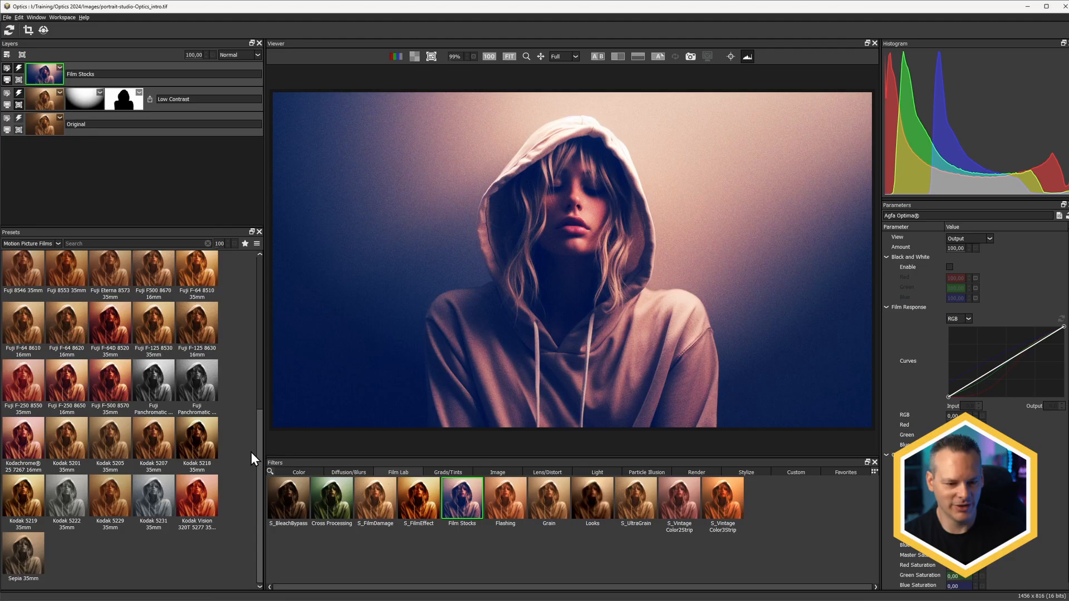
pyautogui.click(30, 244)
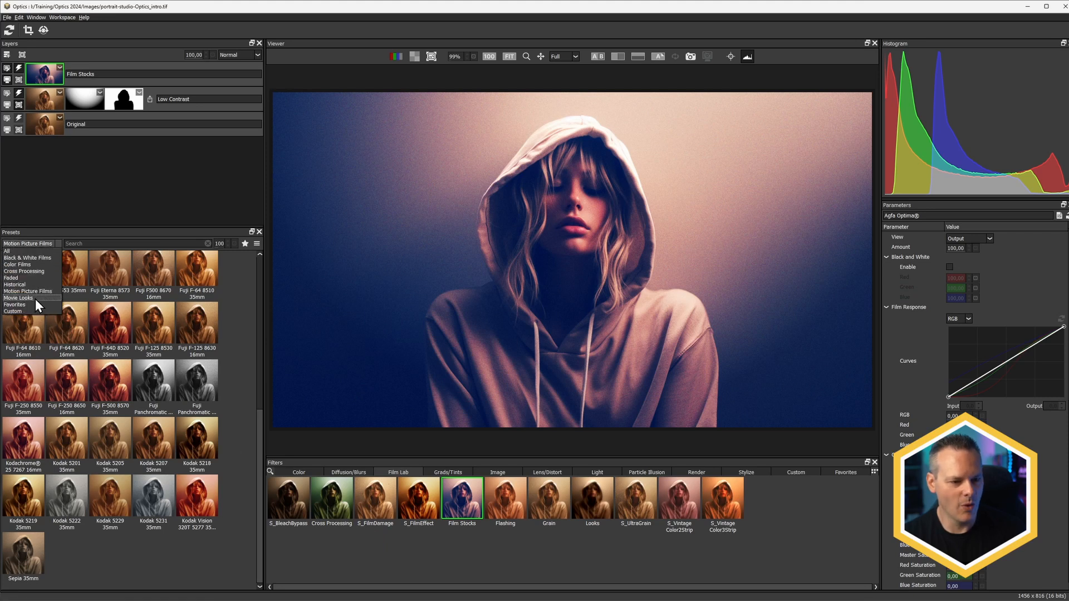
pyautogui.click(19, 298)
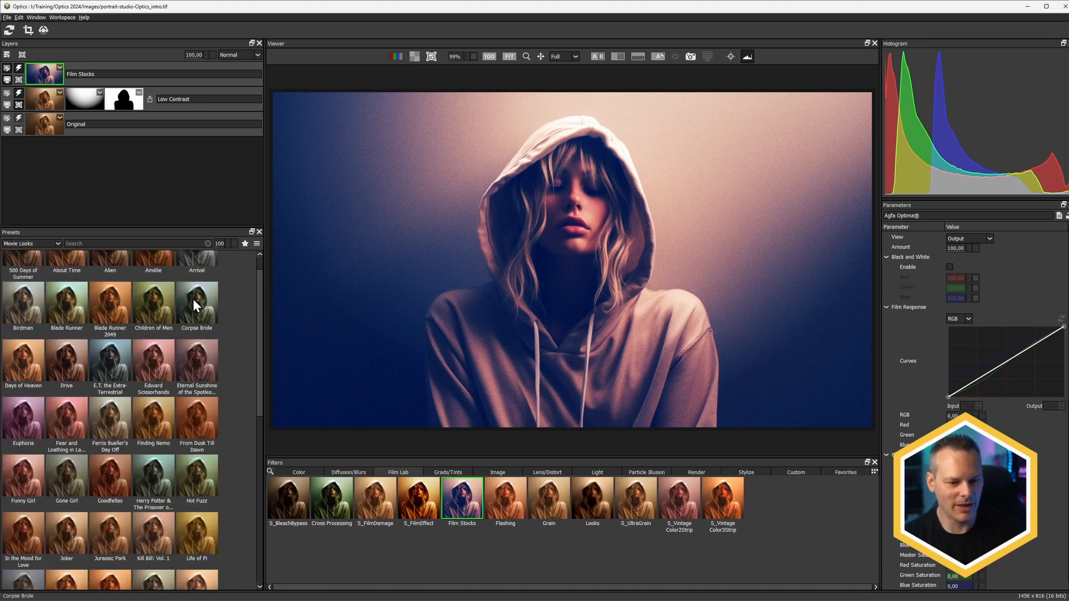
pyautogui.click(66, 360)
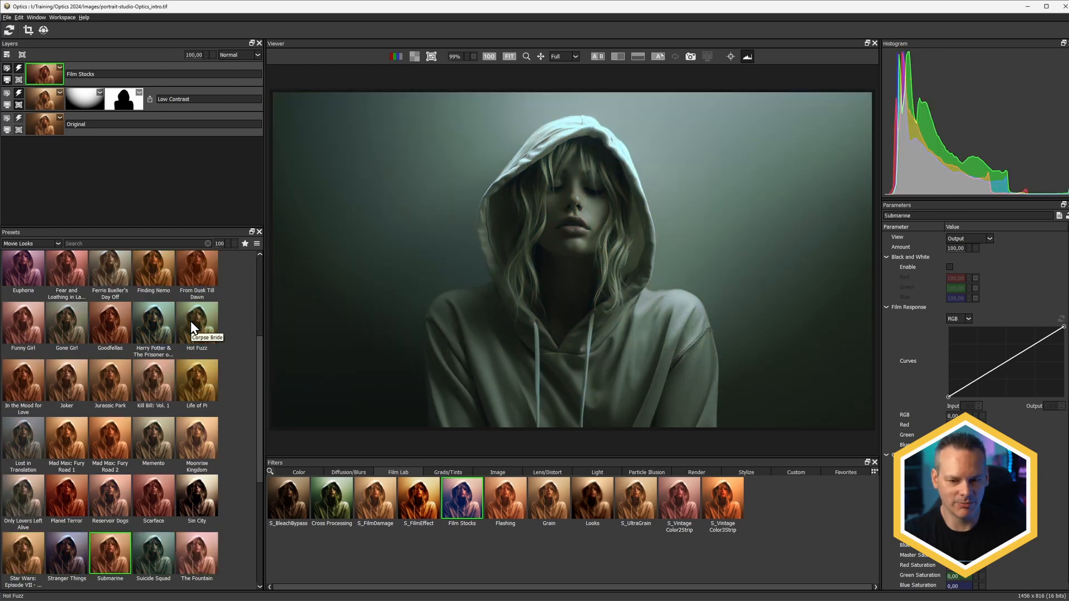
pyautogui.click(66, 552)
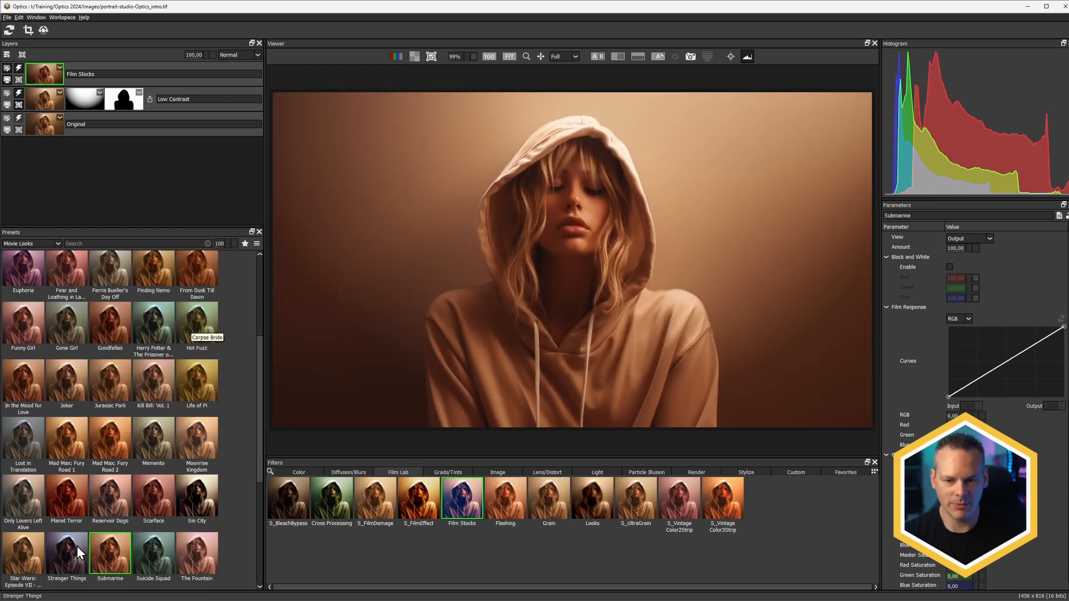
pyautogui.click(152, 552)
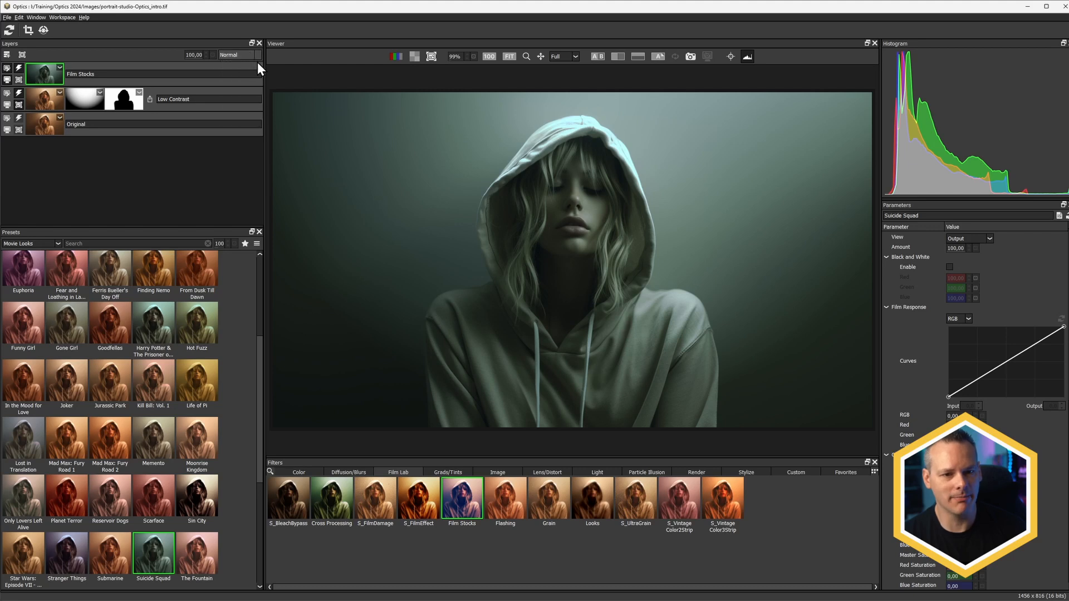
# - Blend the Film Stocks layer as Soft Light and try the Scarface and Mad Max looks
pyautogui.click(238, 55)
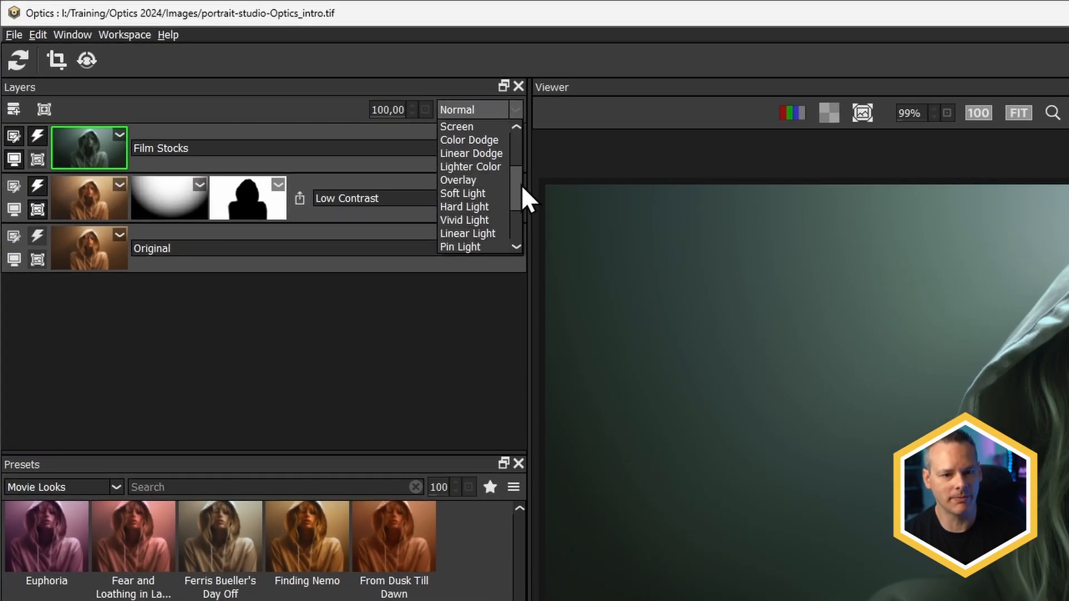
pyautogui.click(462, 193)
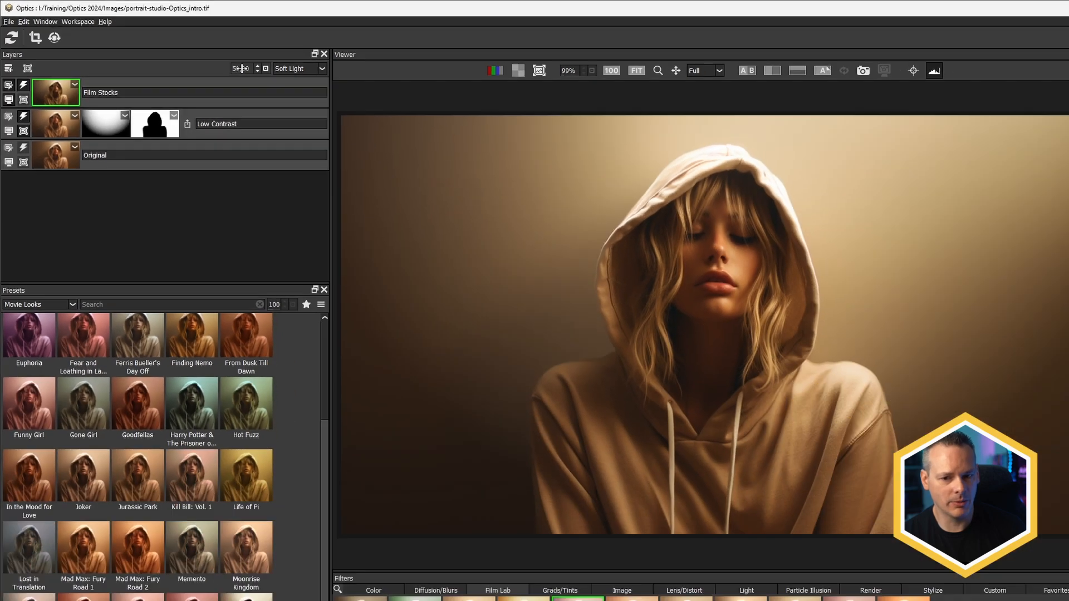
pyautogui.click(154, 496)
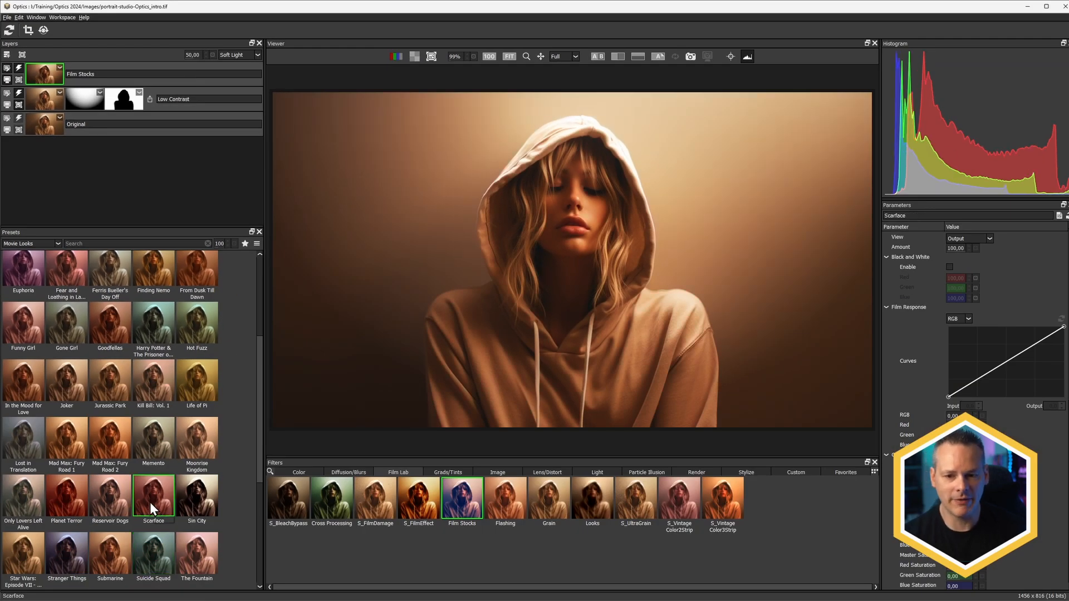
pyautogui.click(67, 437)
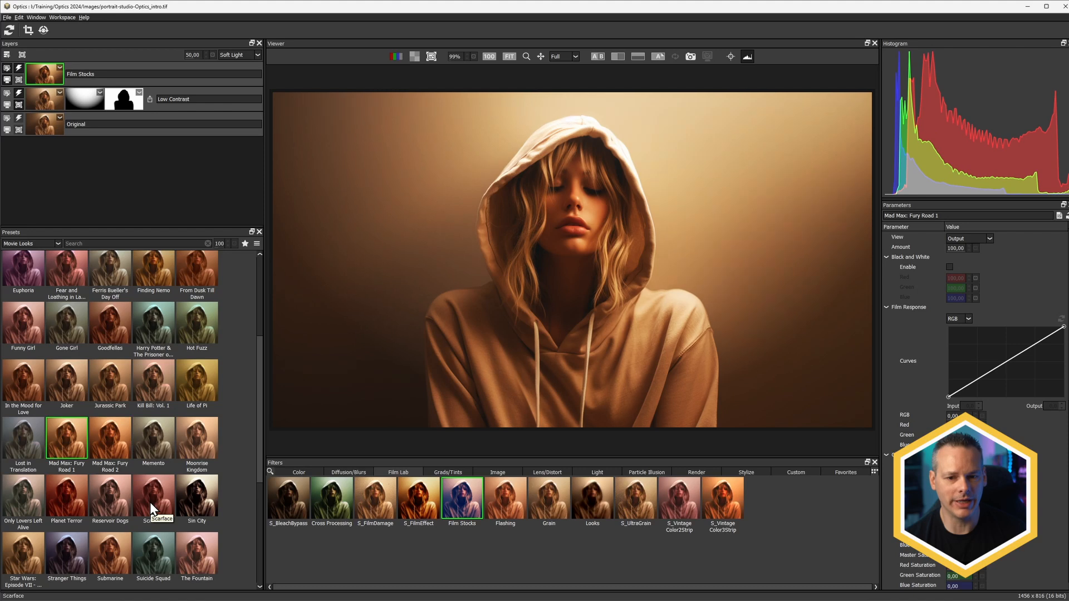
# - Try Hot Fuzz, Goodfellas, Fear and Loathing and Nightmare Before Christmas, ending on Lost in Translation
pyautogui.click(197, 322)
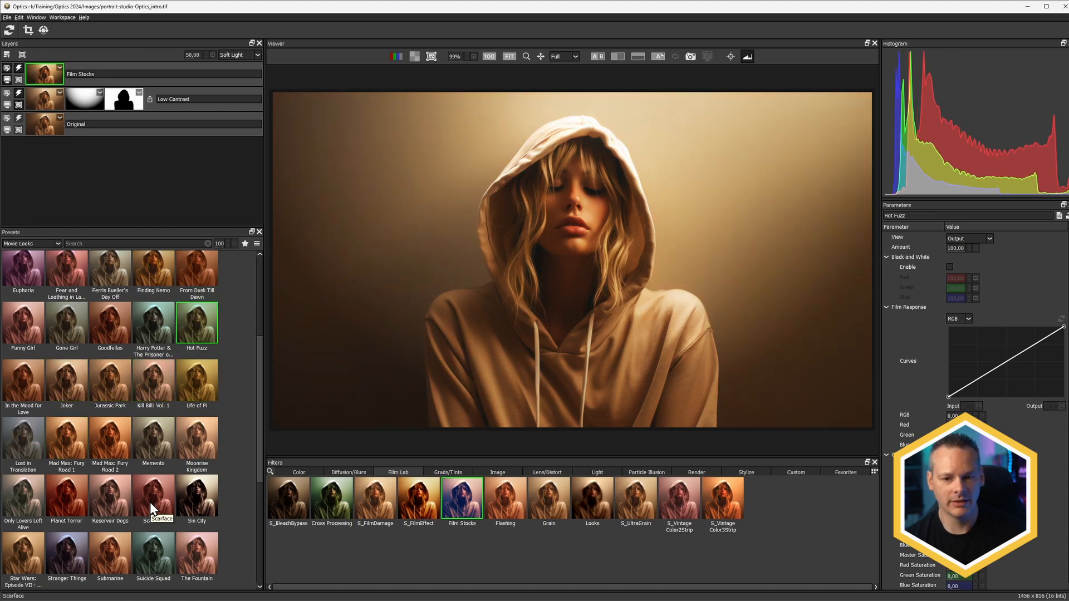
pyautogui.click(110, 321)
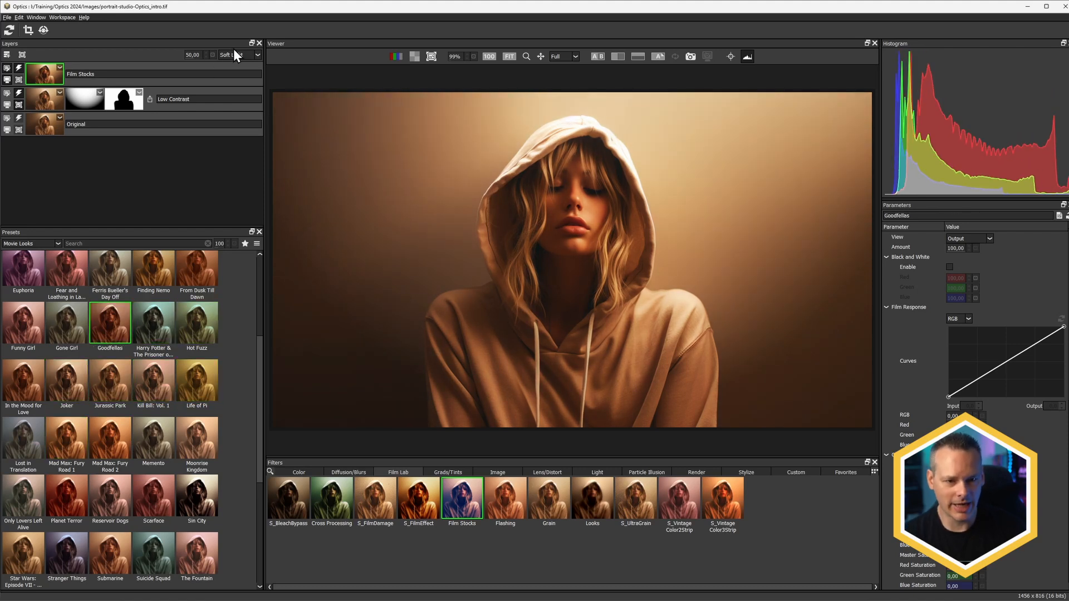
pyautogui.moveTo(154, 273)
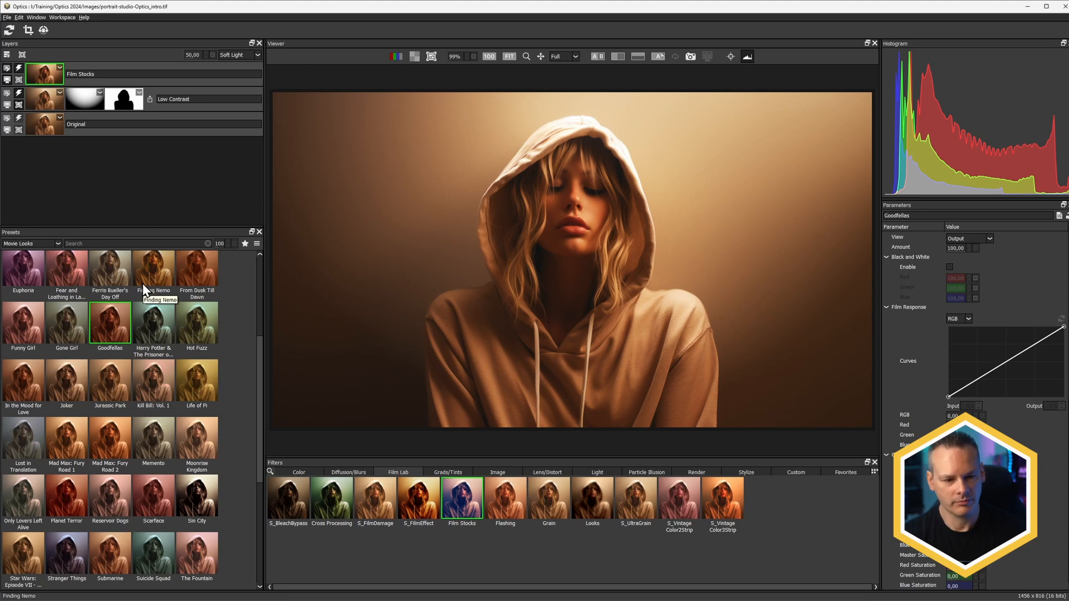
pyautogui.click(66, 271)
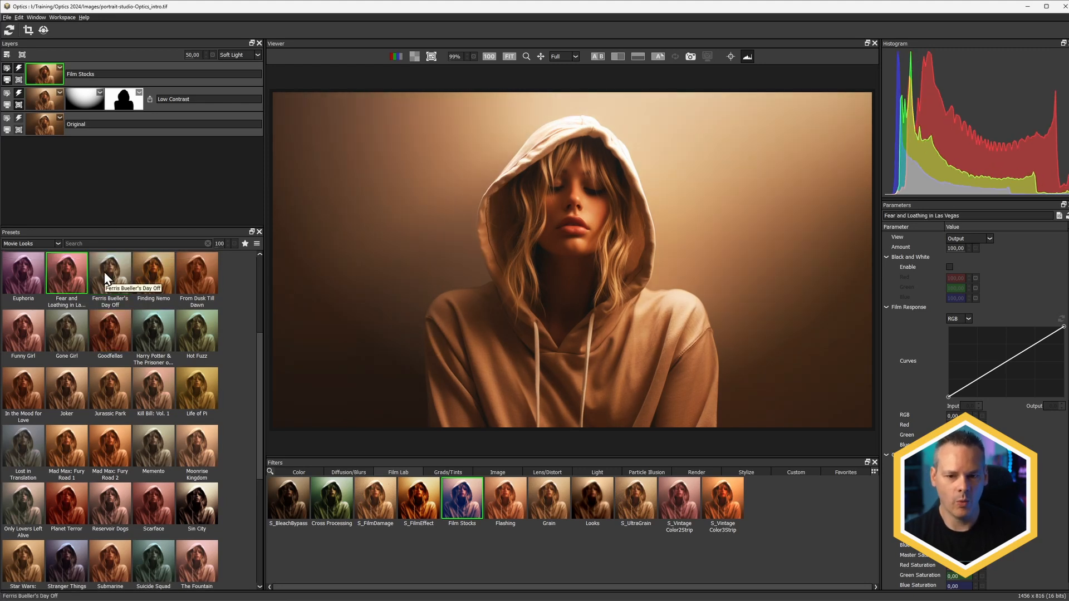
pyautogui.click(23, 553)
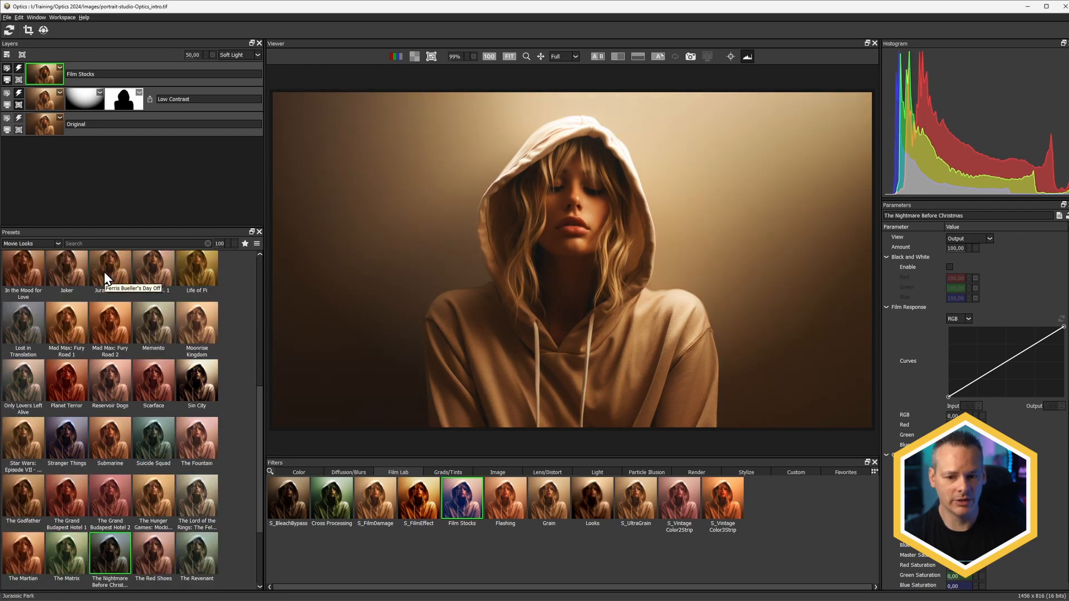
pyautogui.click(66, 552)
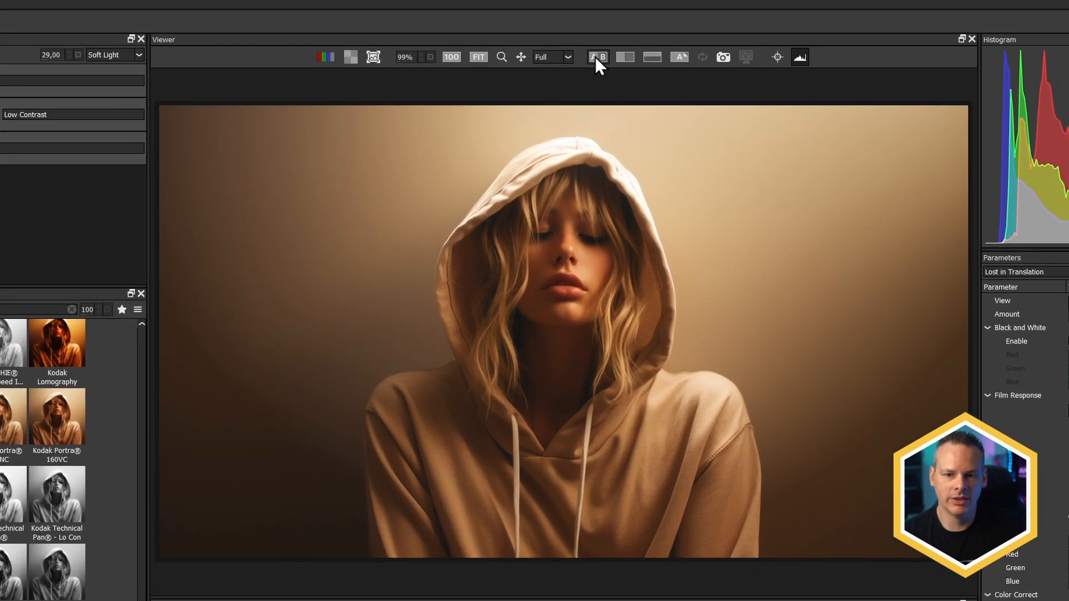
pyautogui.click(597, 57)
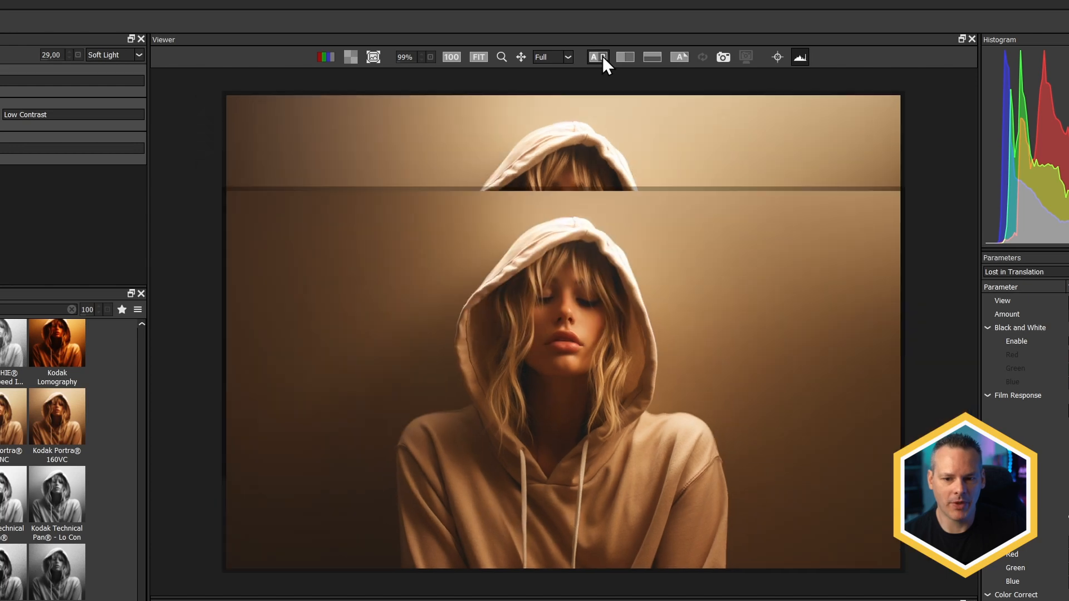
pyautogui.click(624, 57)
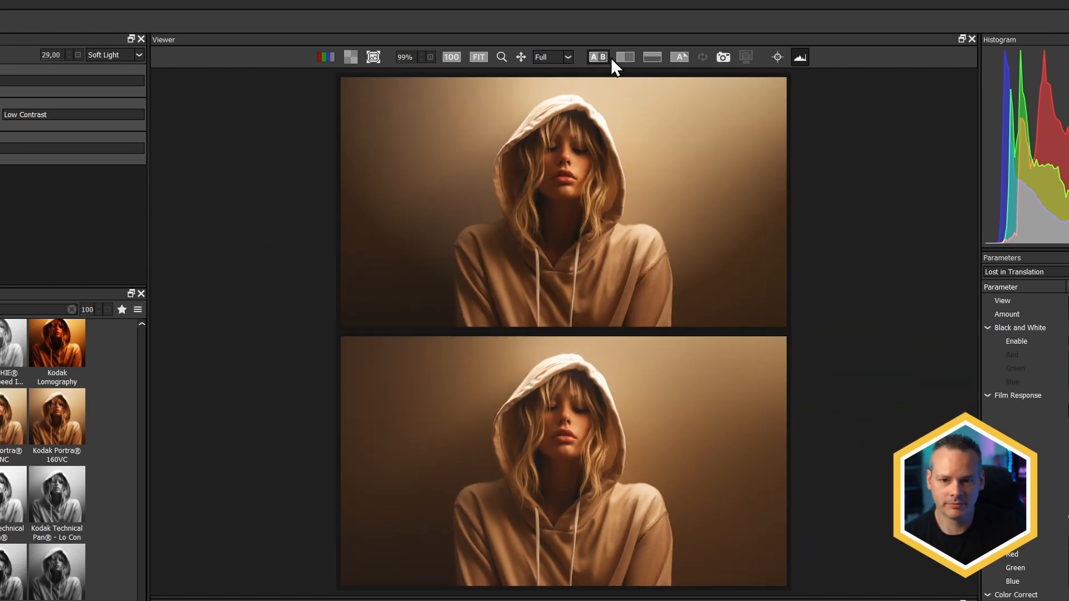
pyautogui.moveTo(215, 134)
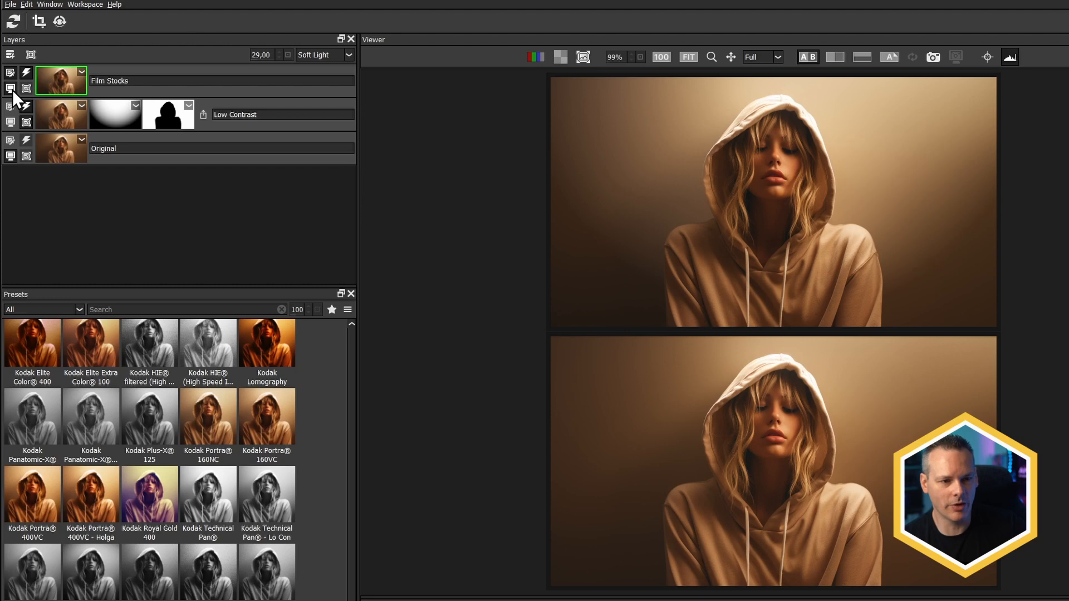
pyautogui.moveTo(17, 170)
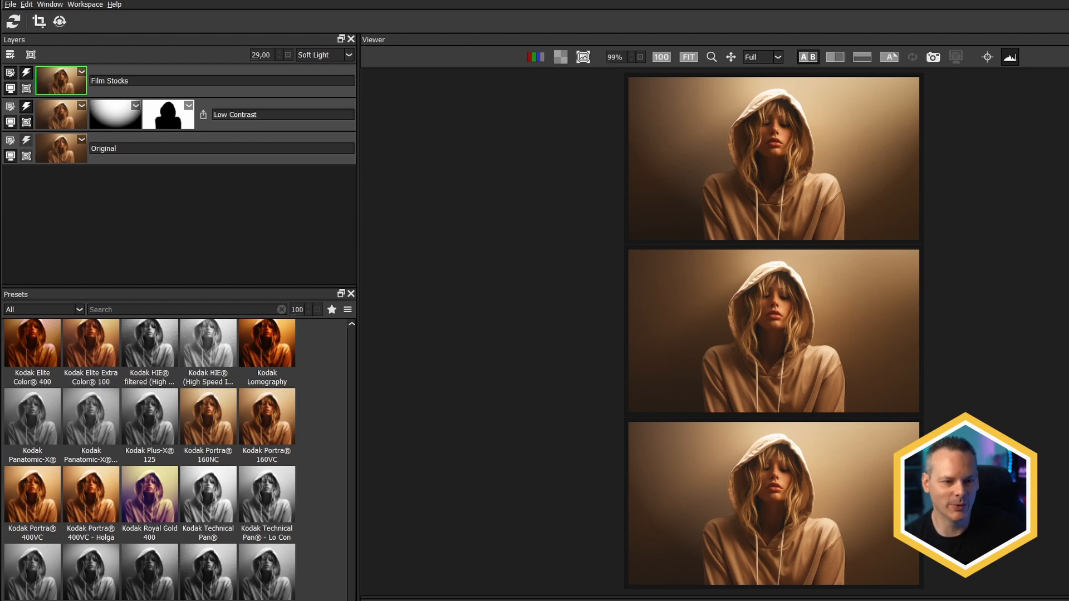
pyautogui.click(10, 156)
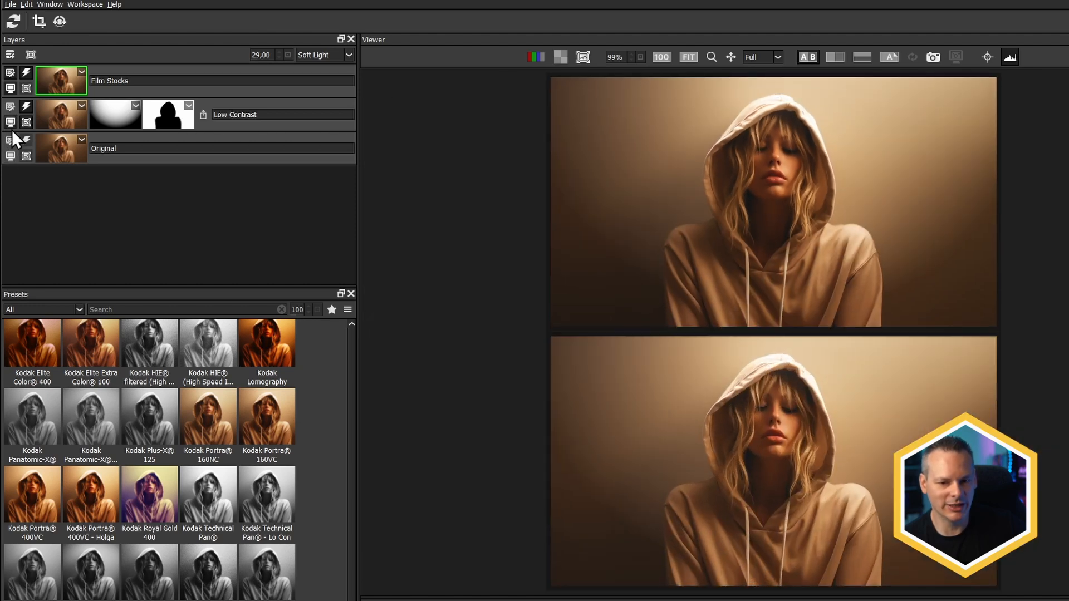
pyautogui.click(807, 57)
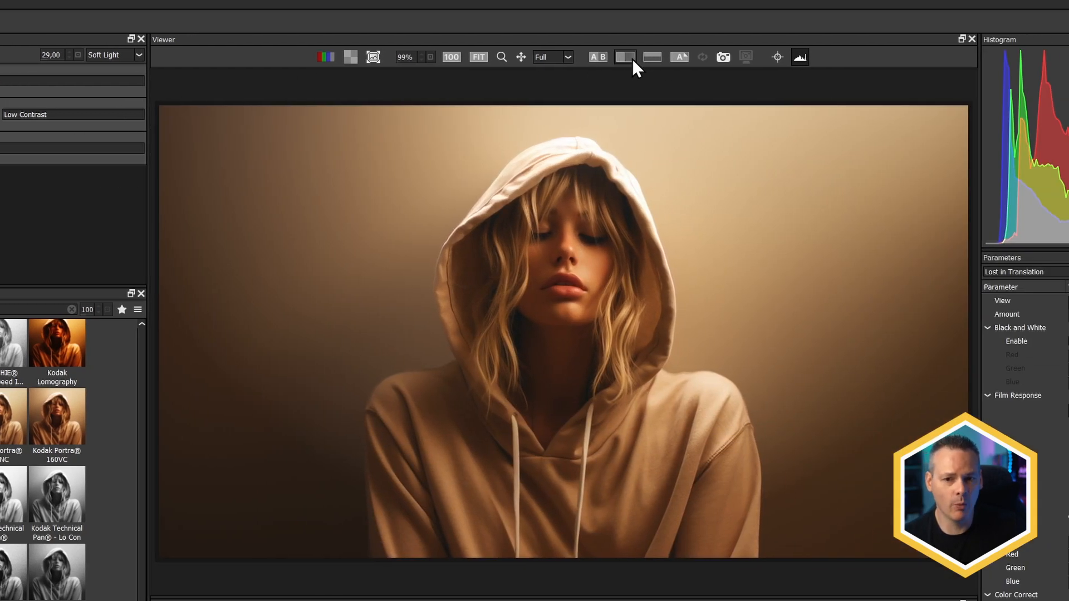
# - Turn on split before/after view, drag the divider far left, then toggle split view again
pyautogui.click(623, 57)
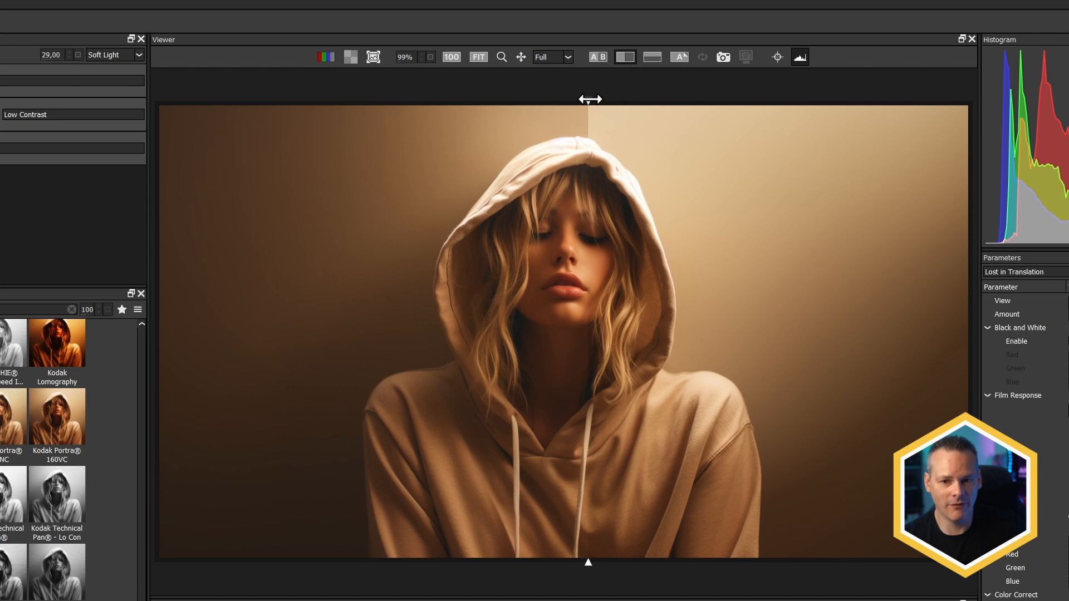
pyautogui.moveTo(589, 100); pyautogui.dragTo(550, 101)
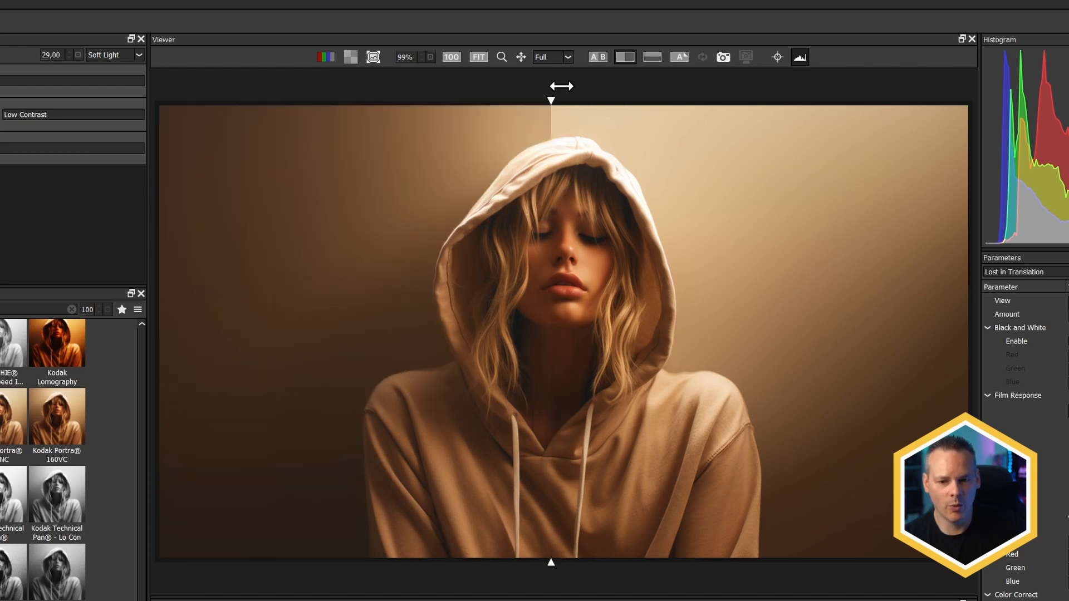
pyautogui.moveTo(550, 101); pyautogui.dragTo(252, 100)
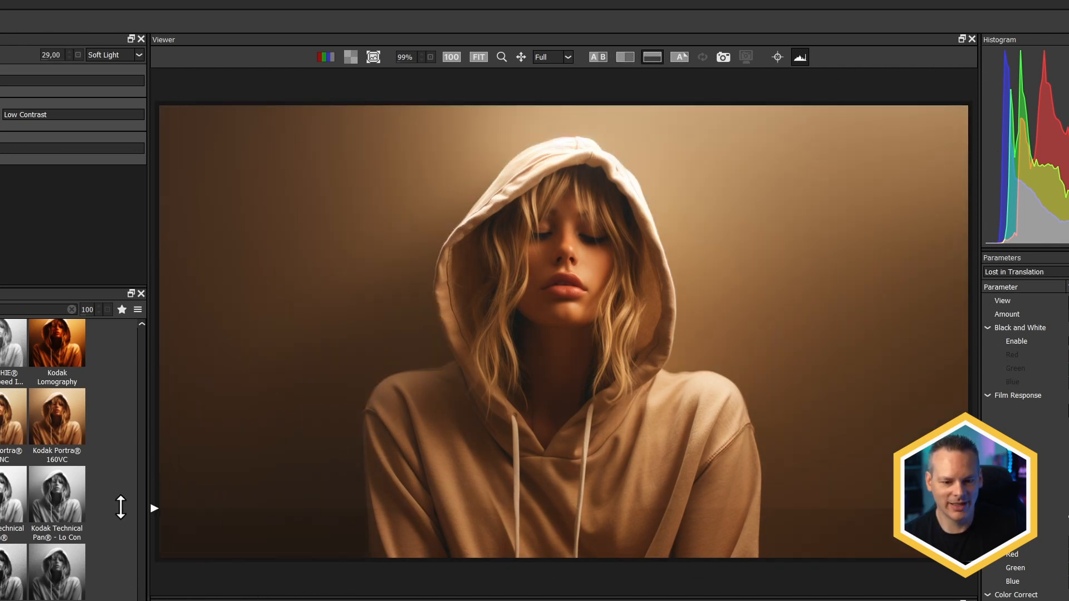
pyautogui.click(623, 57)
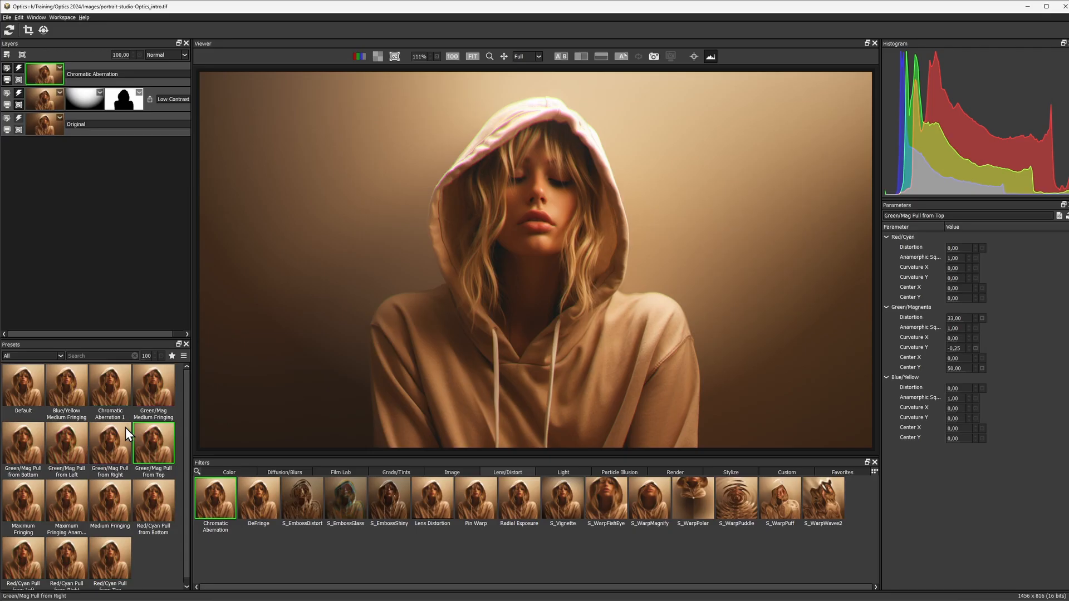
# - Apply the Green/Mag Pull from Right Chromatic Aberration preset
pyautogui.click(110, 441)
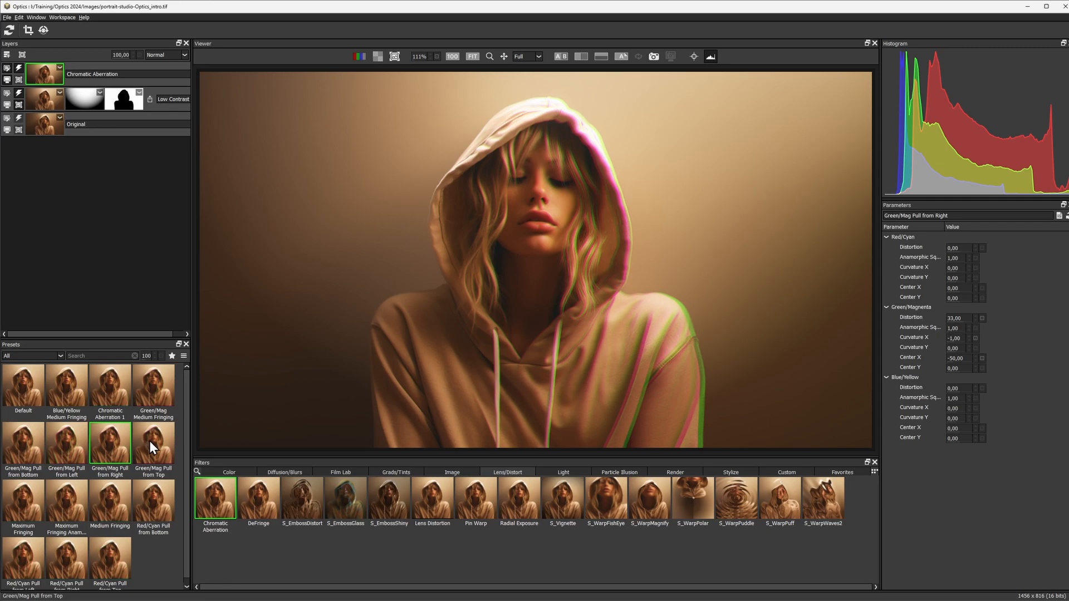